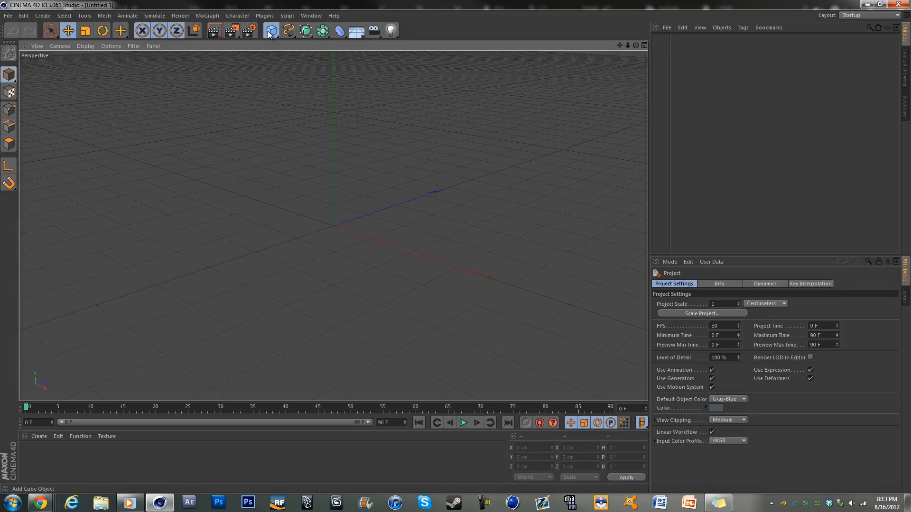
Add a cube stretched into a tall wall, with two door panel cubes in front.
{"action": "left_click", "coordinate": [270, 30]}
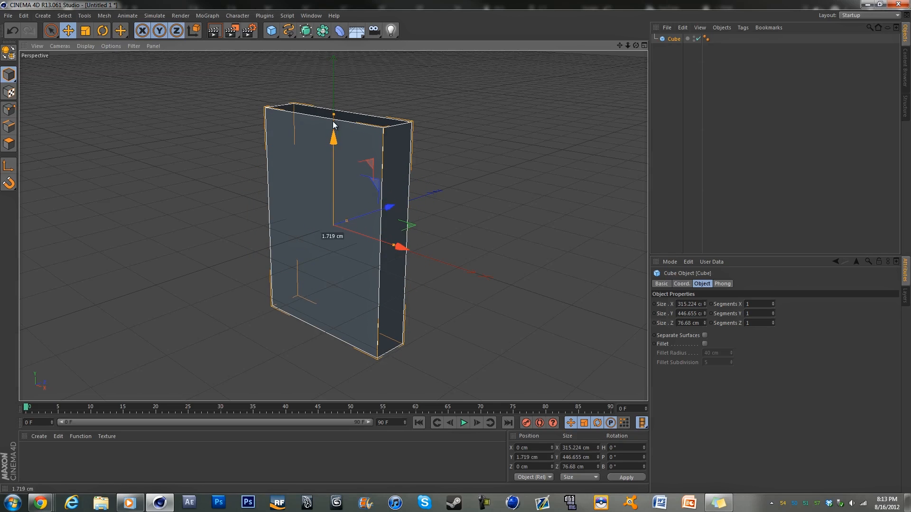
{"action": "left_click_drag", "start_coordinate": [333, 134], "coordinate": [333, 64]}
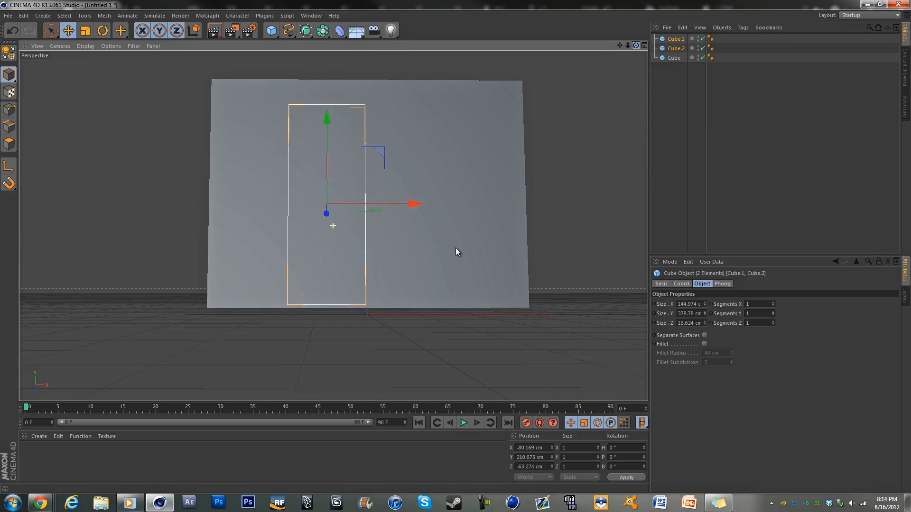
{"action": "left_click", "coordinate": [673, 57]}
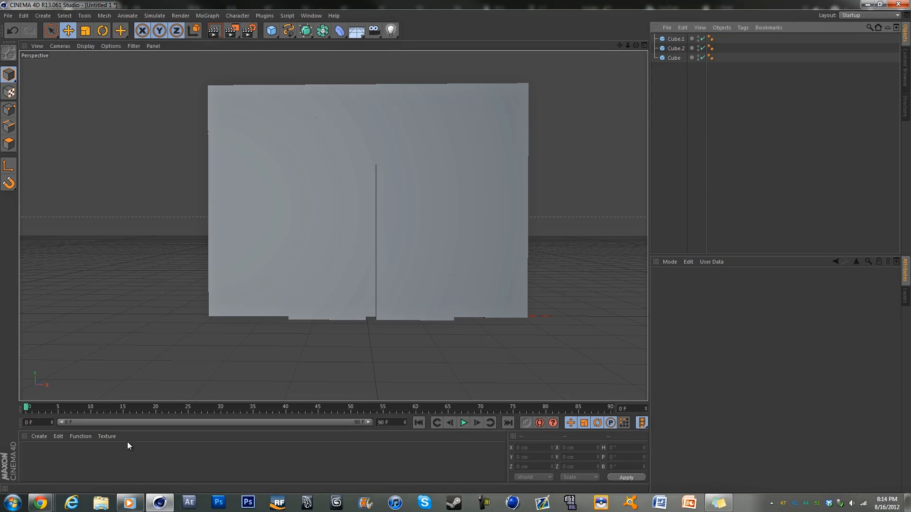
{"action": "mouse_move", "coordinate": [412, 222]}
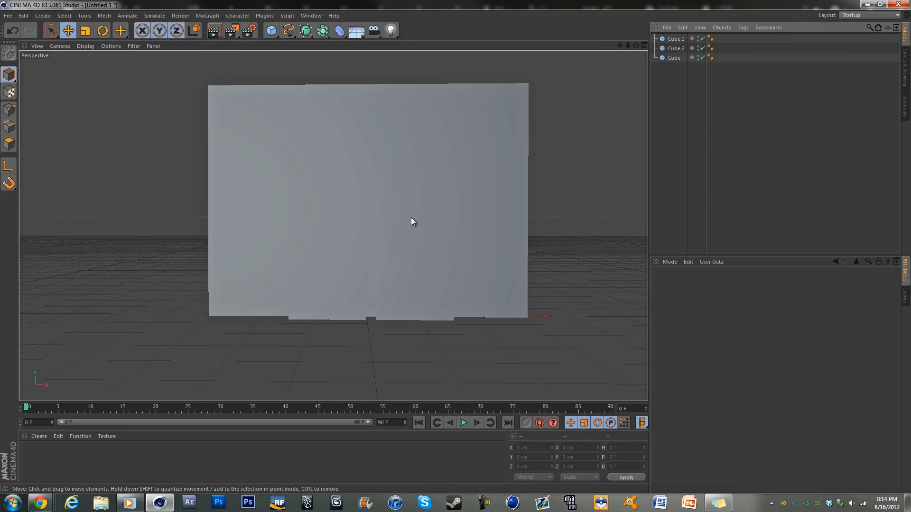
{"action": "mouse_move", "coordinate": [647, 19]}
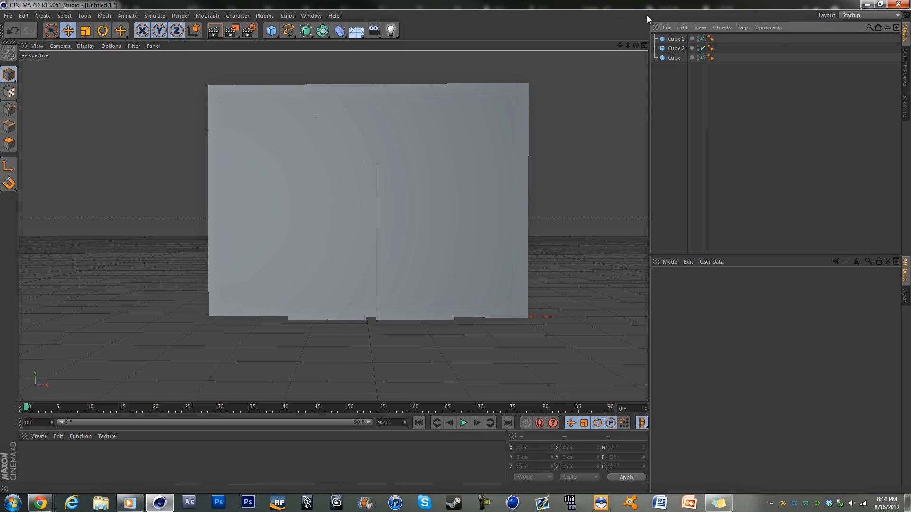
Switch the viewport display mode to Gouraud Shading (Lines).
{"action": "left_click", "coordinate": [59, 46]}
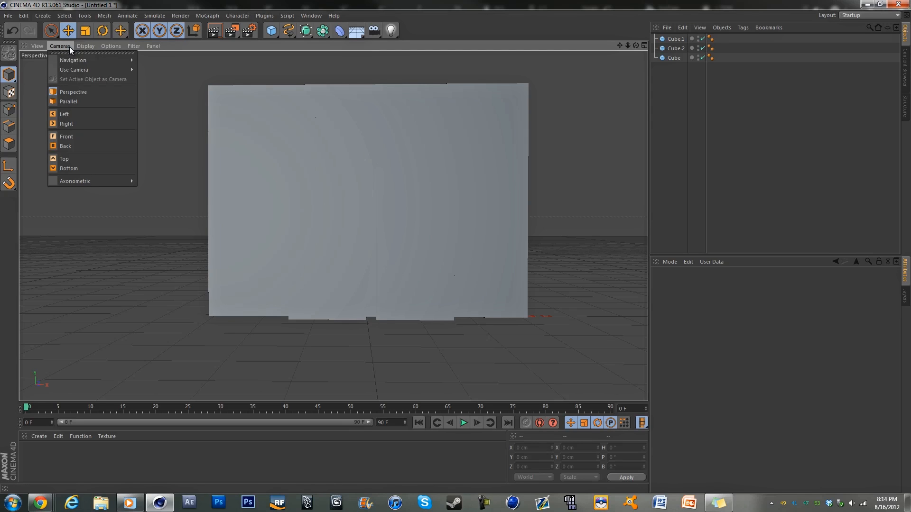
{"action": "left_click", "coordinate": [84, 46]}
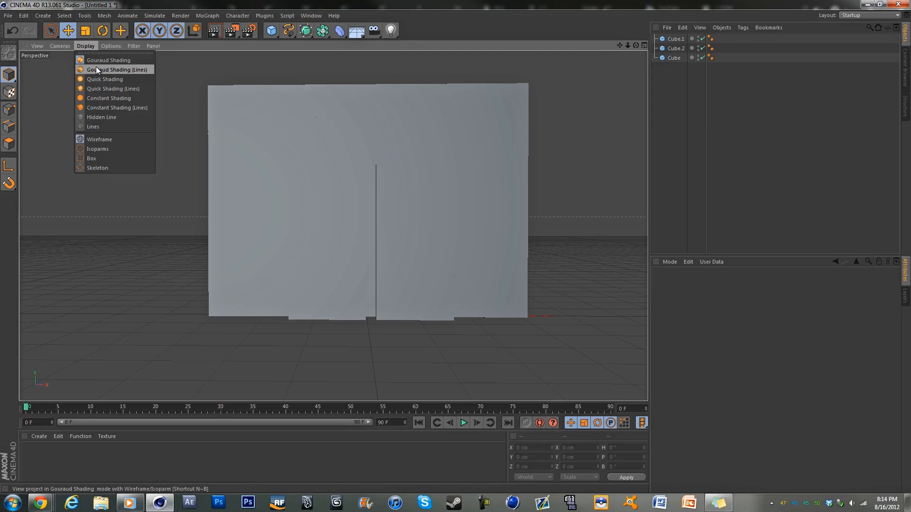
{"action": "left_click", "coordinate": [117, 70]}
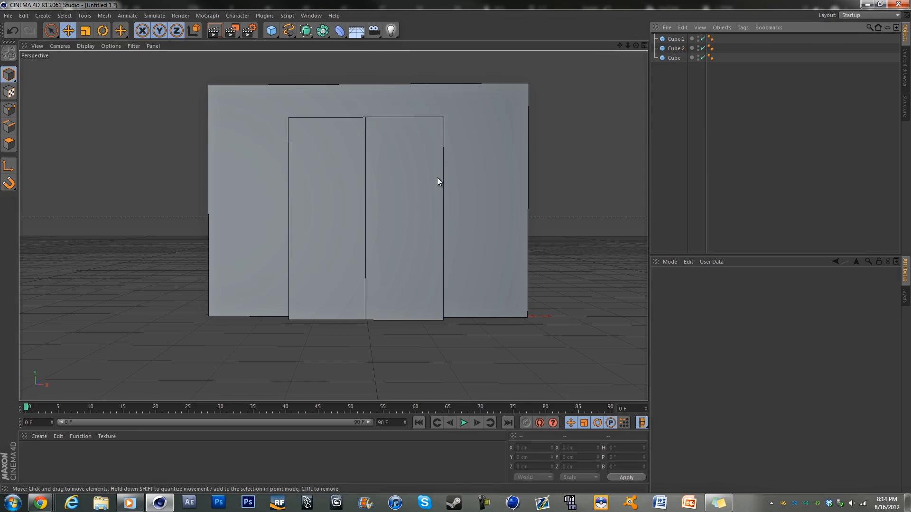
{"action": "left_click", "coordinate": [404, 218]}
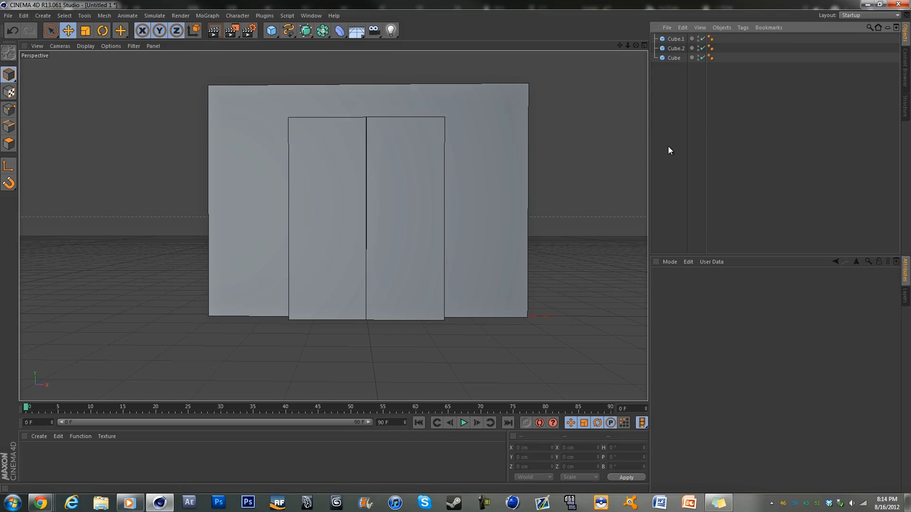
{"action": "mouse_move", "coordinate": [669, 47]}
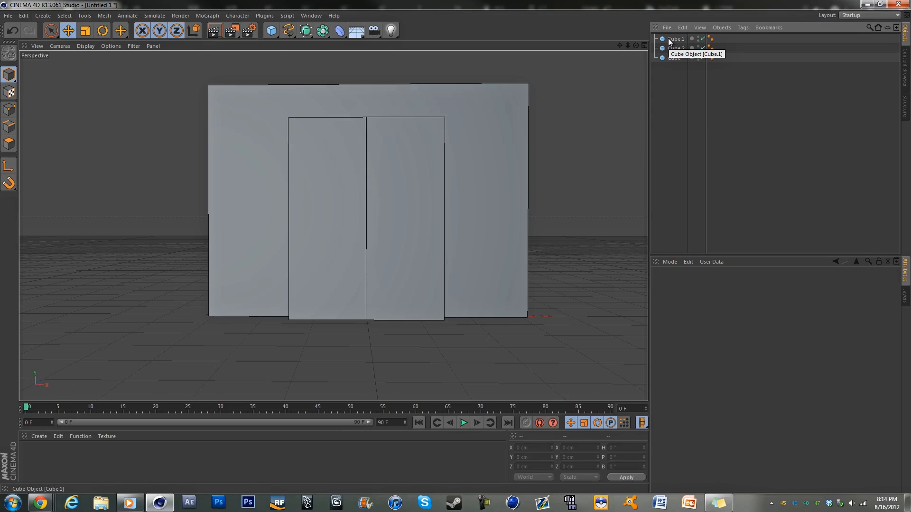
Create a pure green (0,255,0) material with Specular unchecked for the wall cube.
{"action": "left_click", "coordinate": [674, 58]}
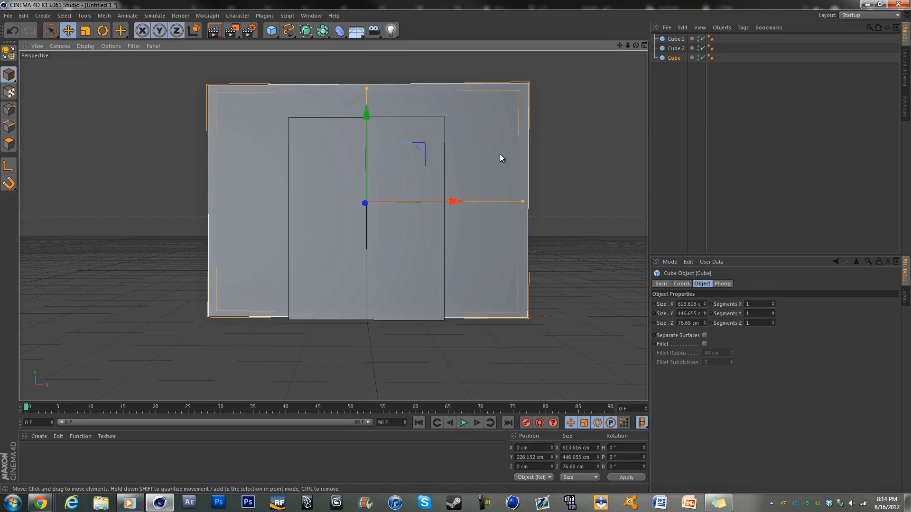
{"action": "left_click", "coordinate": [676, 150]}
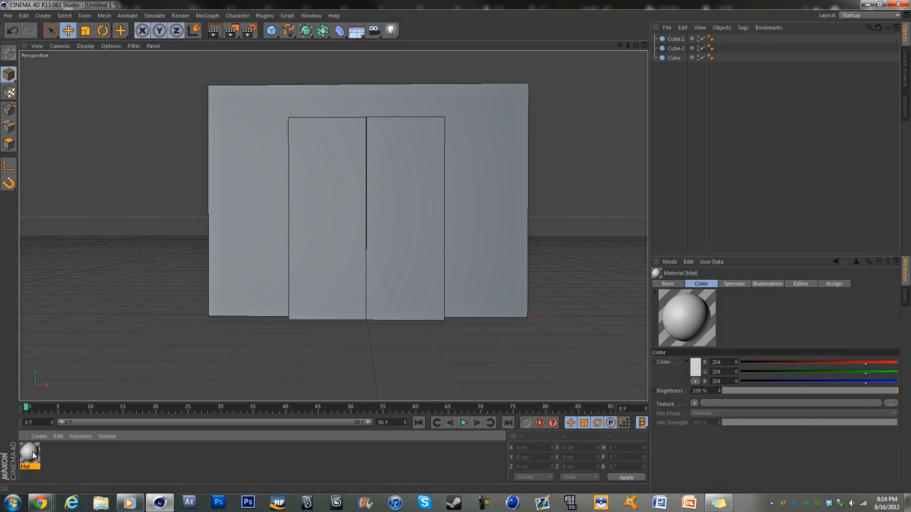
{"action": "double_click", "coordinate": [29, 449]}
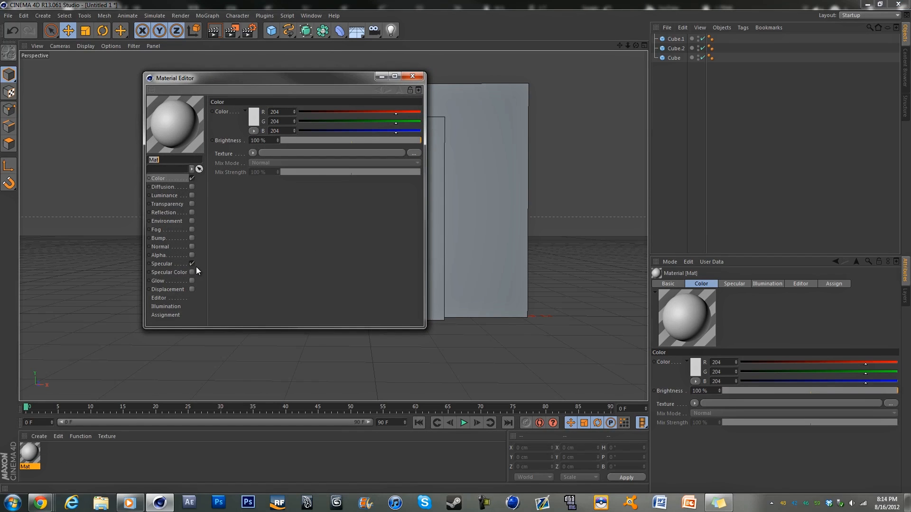
{"action": "left_click", "coordinate": [192, 264]}
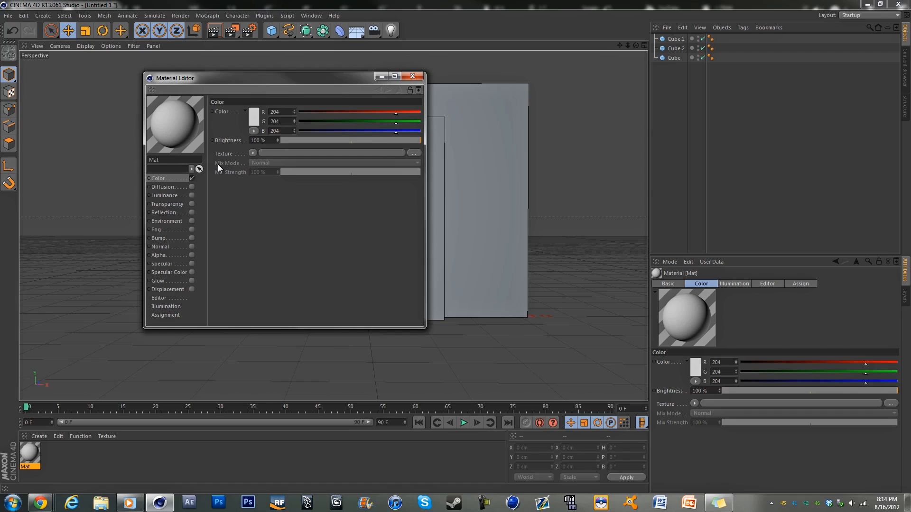
{"action": "left_click", "coordinate": [252, 111]}
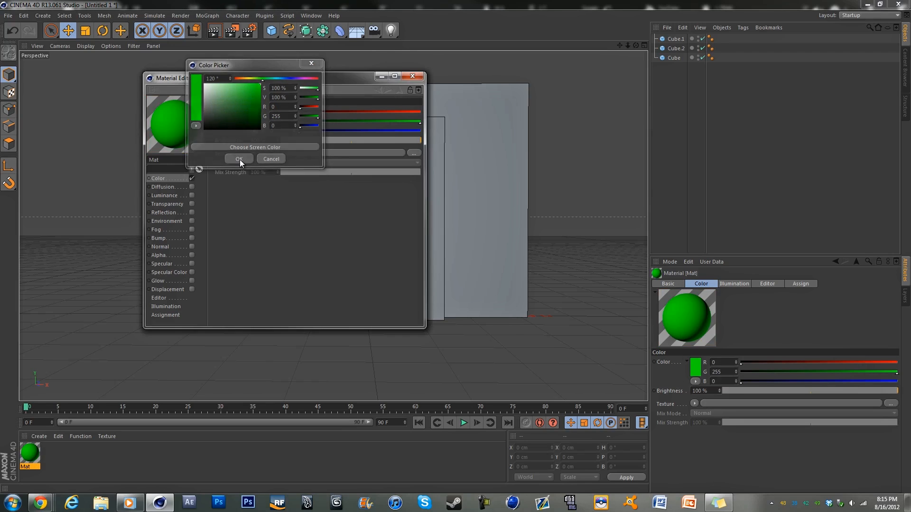
{"action": "left_click", "coordinate": [239, 159]}
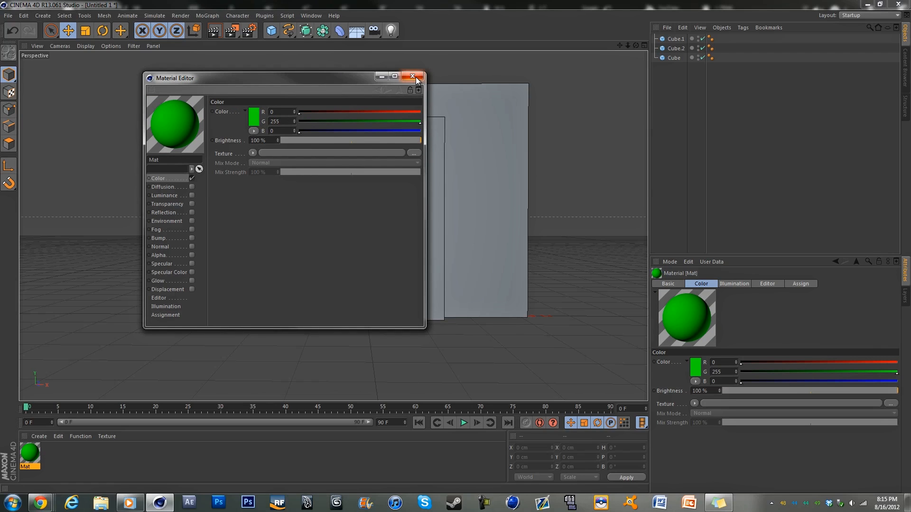
{"action": "left_click", "coordinate": [413, 76]}
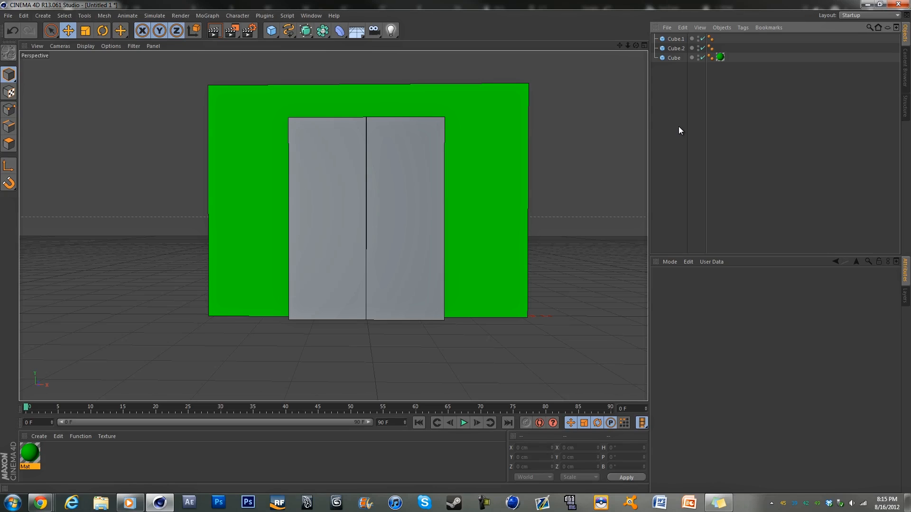
{"action": "mouse_move", "coordinate": [660, 145]}
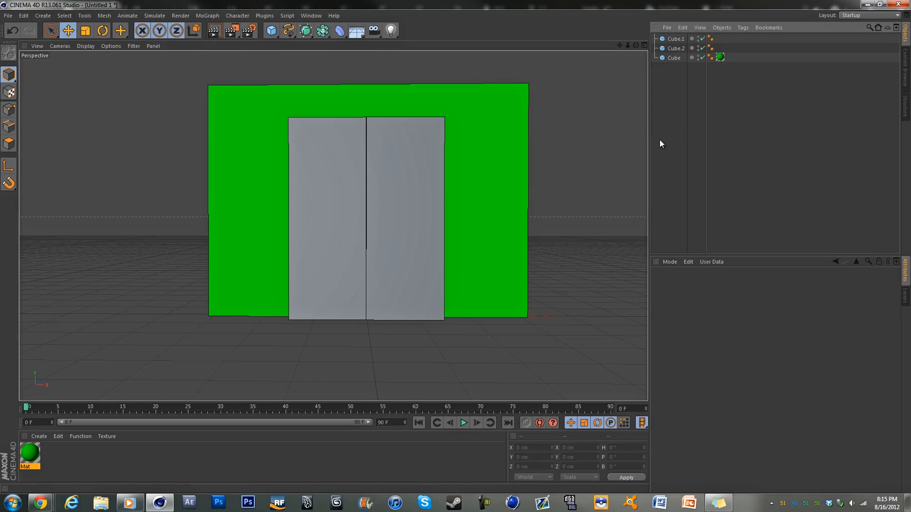
{"action": "mouse_move", "coordinate": [620, 160]}
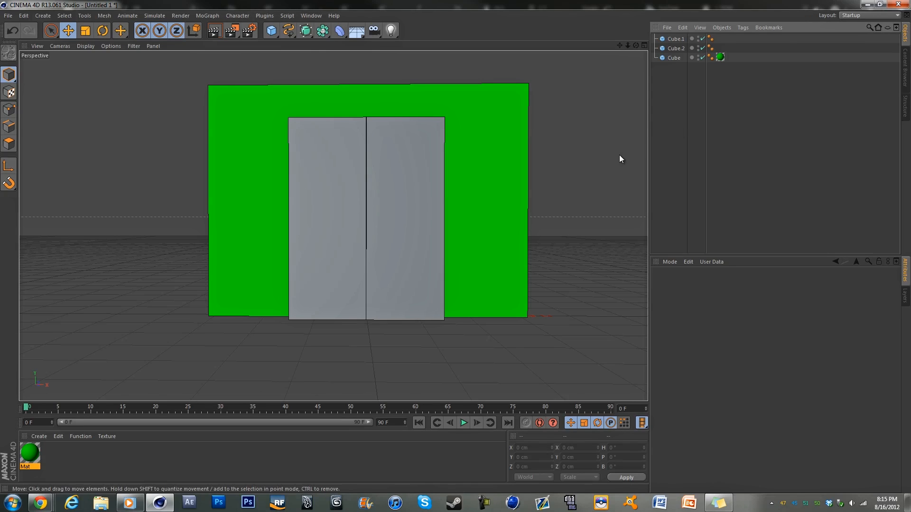
{"action": "mouse_move", "coordinate": [646, 81]}
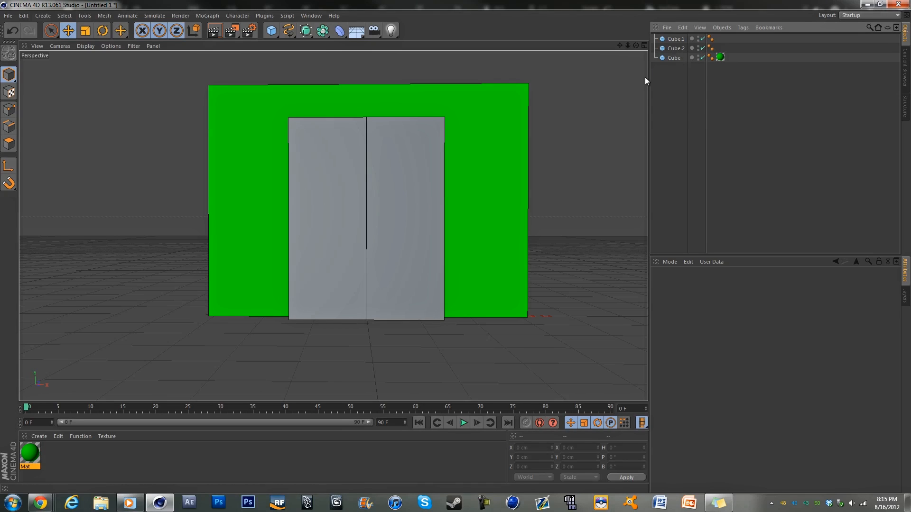
Keyframe the left and right door panel positions so they slide open.
{"action": "left_click", "coordinate": [674, 38]}
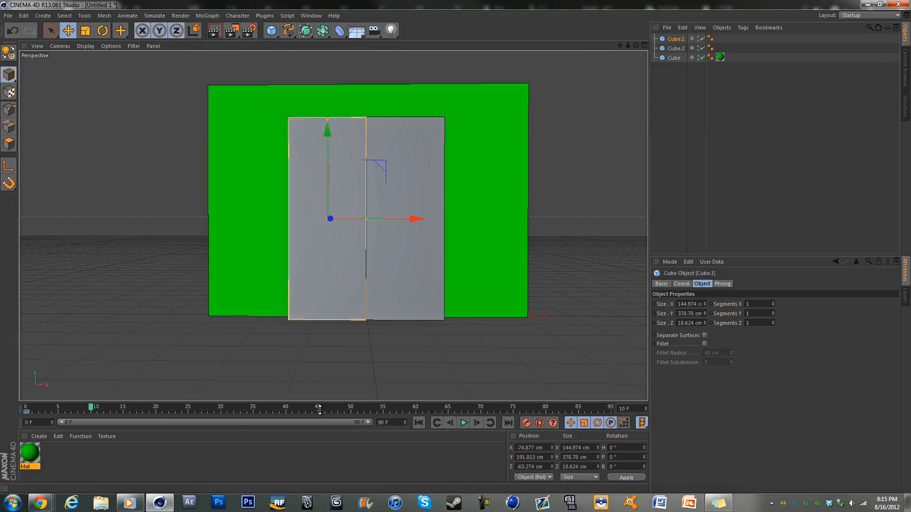
{"action": "mouse_move", "coordinate": [718, 225]}
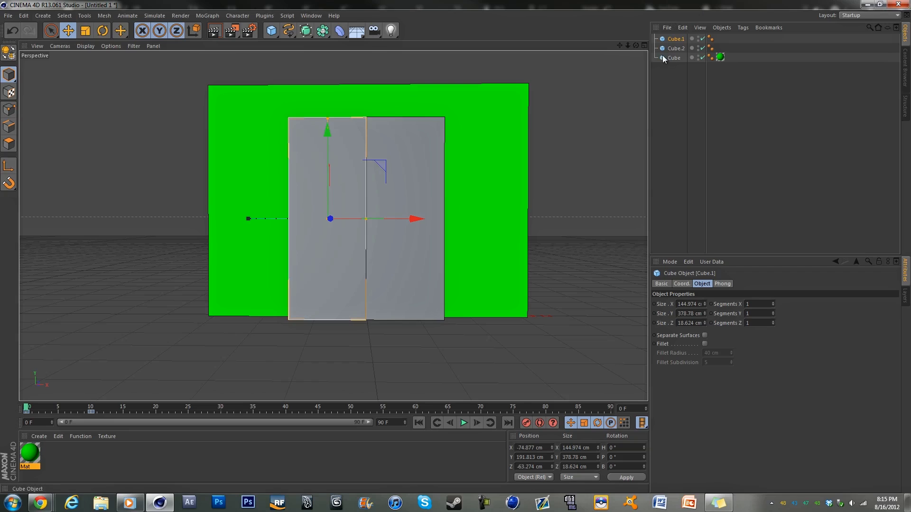
{"action": "left_click", "coordinate": [675, 48]}
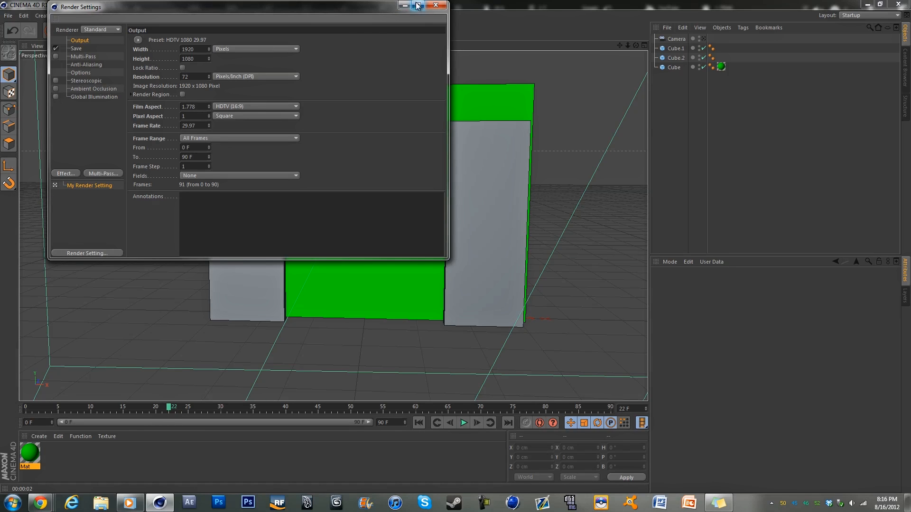
Close the render settings with HDTV 1080 29.97, 1920x1080, All Frames.
{"action": "left_click", "coordinate": [435, 6]}
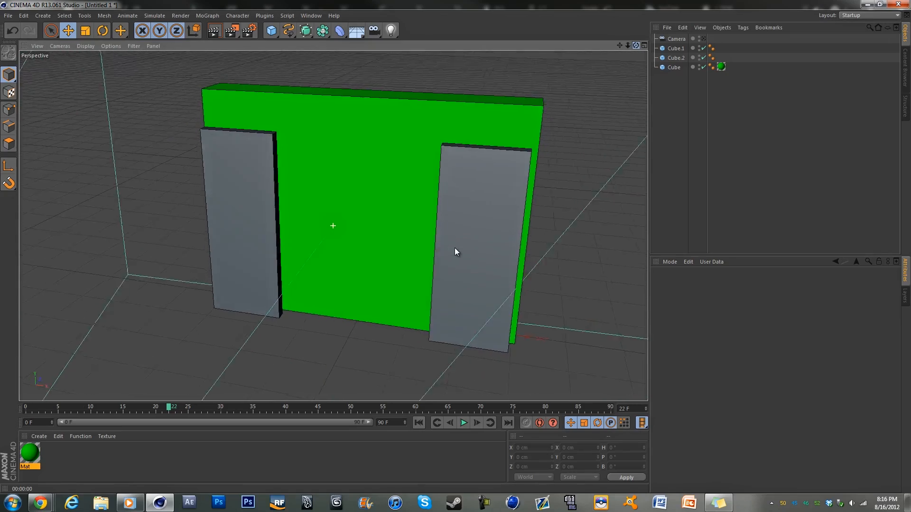
{"action": "left_click", "coordinate": [86, 46]}
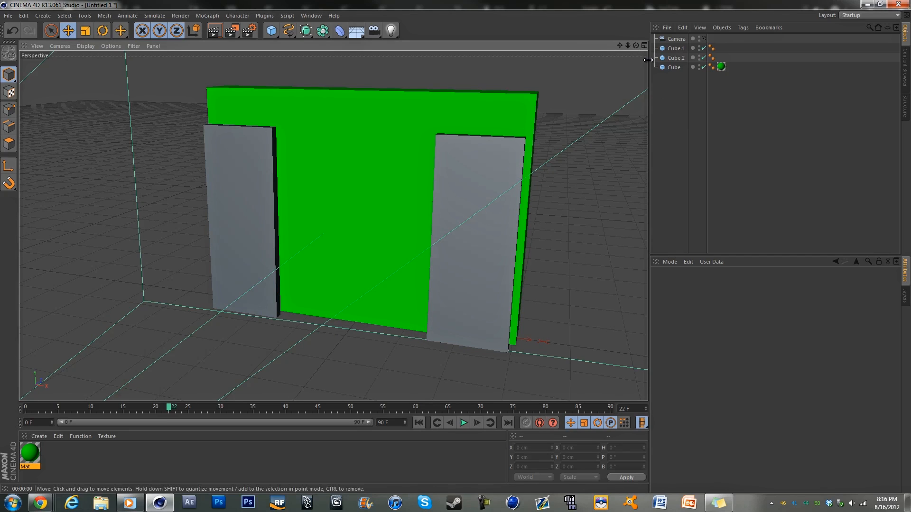
{"action": "mouse_move", "coordinate": [720, 66]}
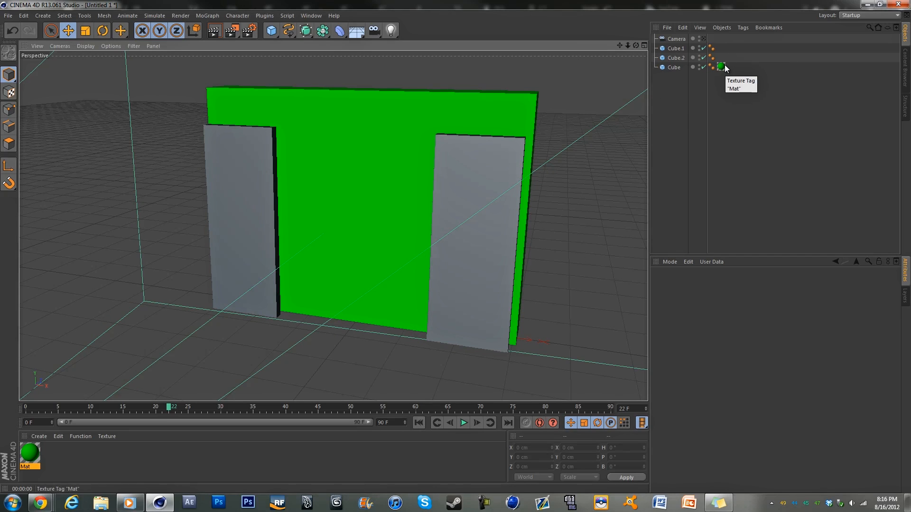
Uncheck Seen by Rays and Seen by GI on the green wall, then render the active view.
{"action": "left_click", "coordinate": [673, 67]}
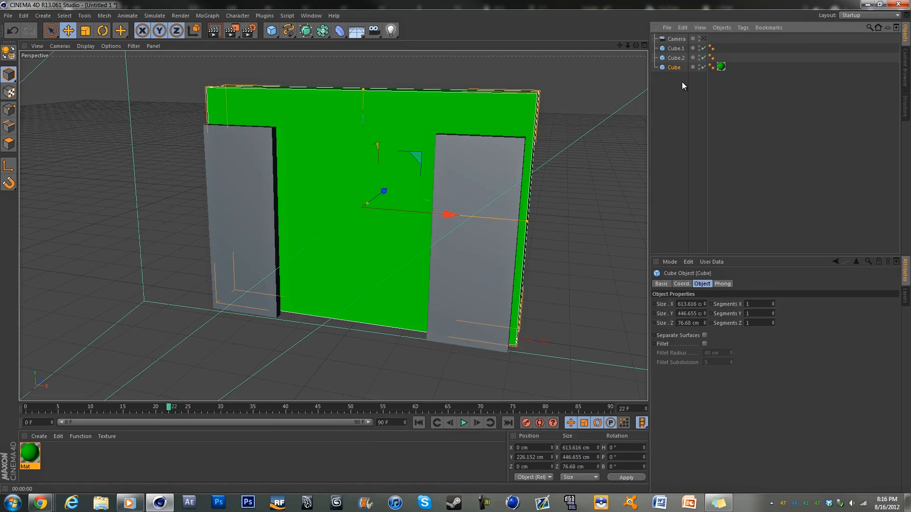
{"action": "right_click", "coordinate": [673, 67]}
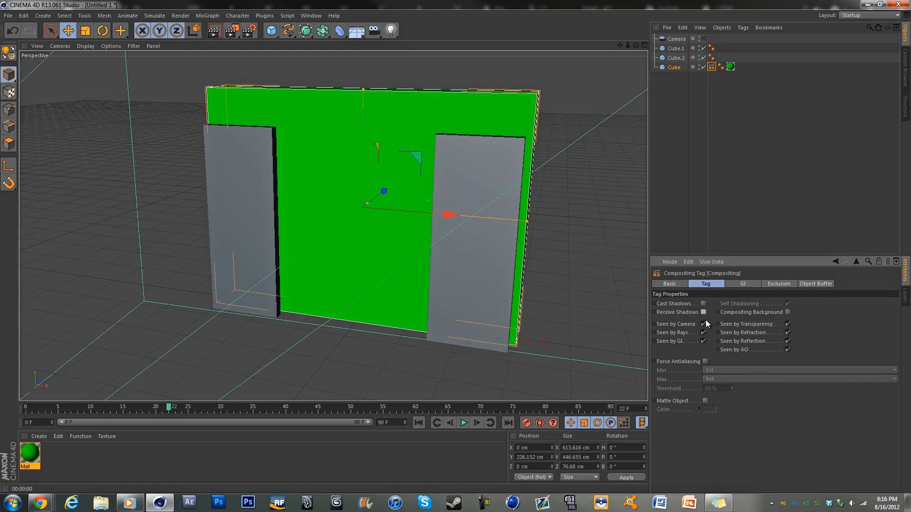
{"action": "left_click", "coordinate": [702, 332]}
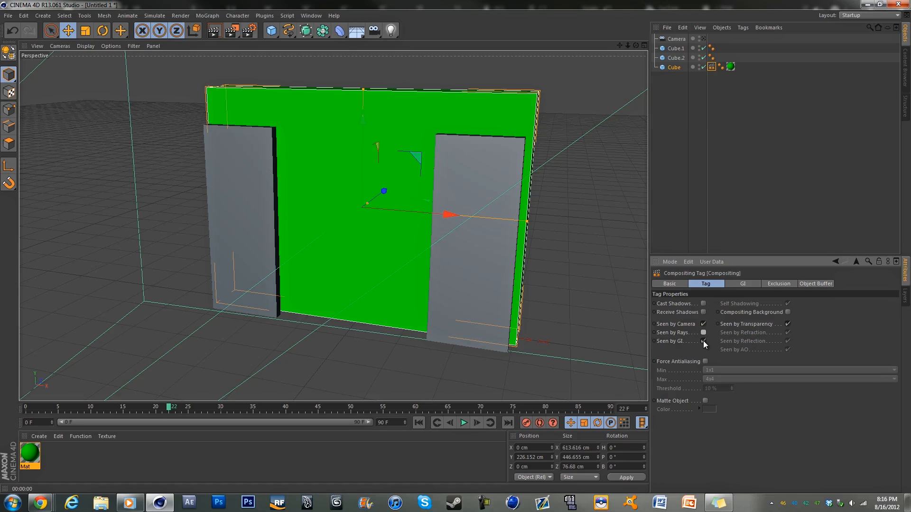
{"action": "left_click", "coordinate": [719, 152]}
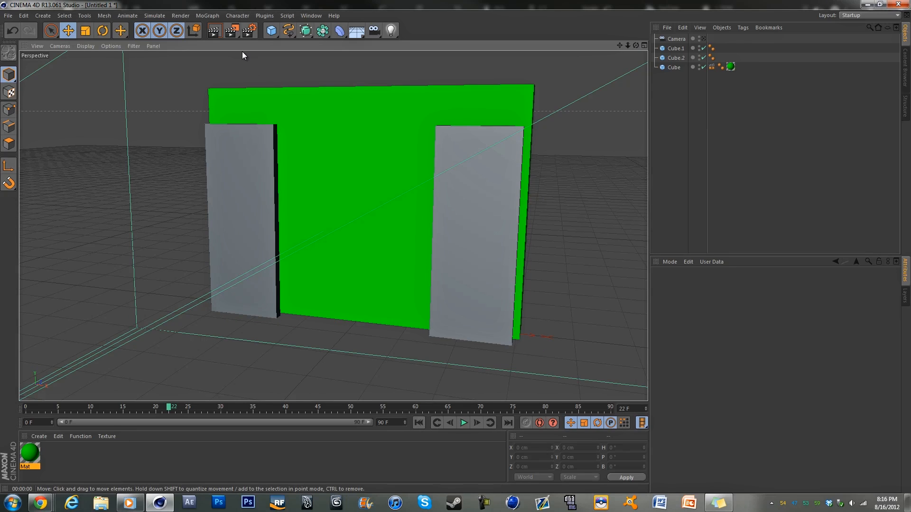
{"action": "mouse_move", "coordinate": [213, 31]}
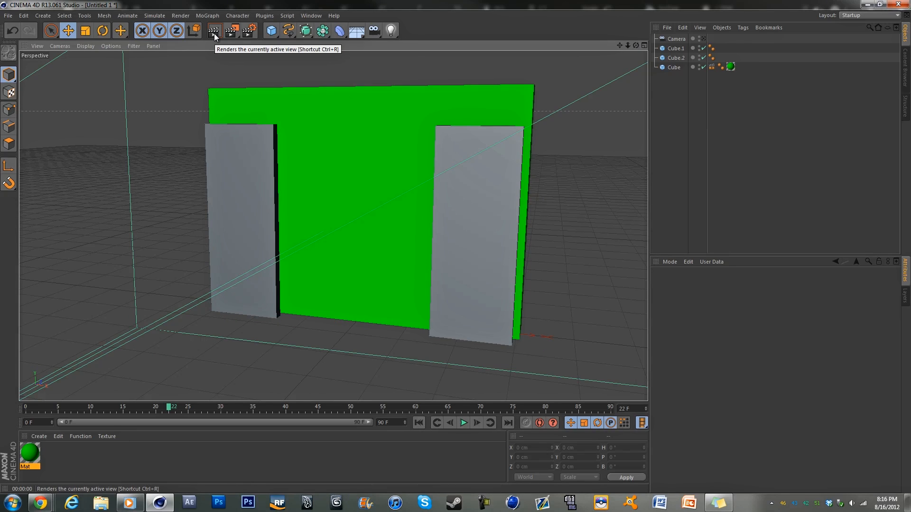
{"action": "left_click", "coordinate": [213, 30]}
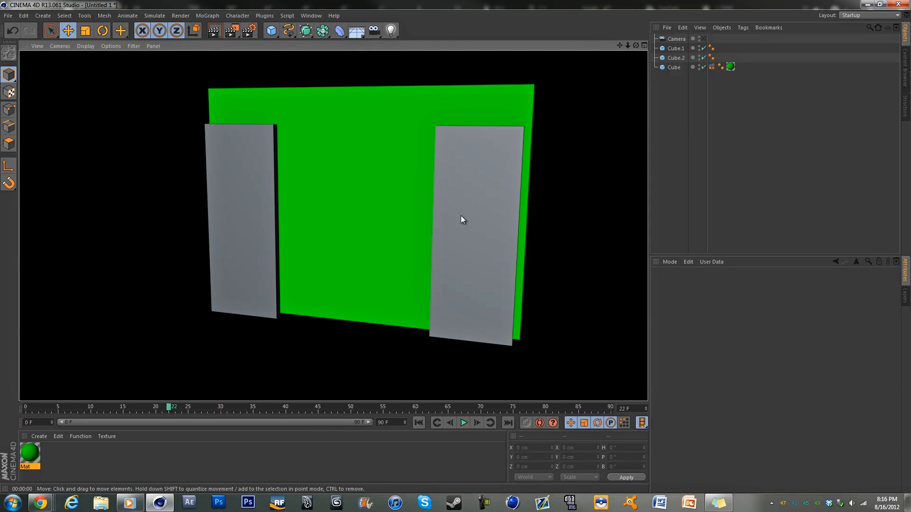
{"action": "mouse_move", "coordinate": [711, 178]}
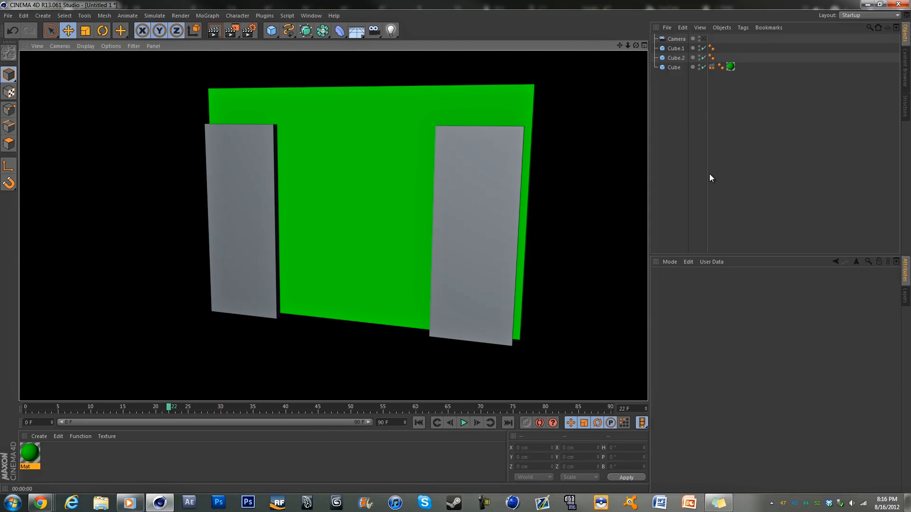
{"action": "mouse_move", "coordinate": [722, 169]}
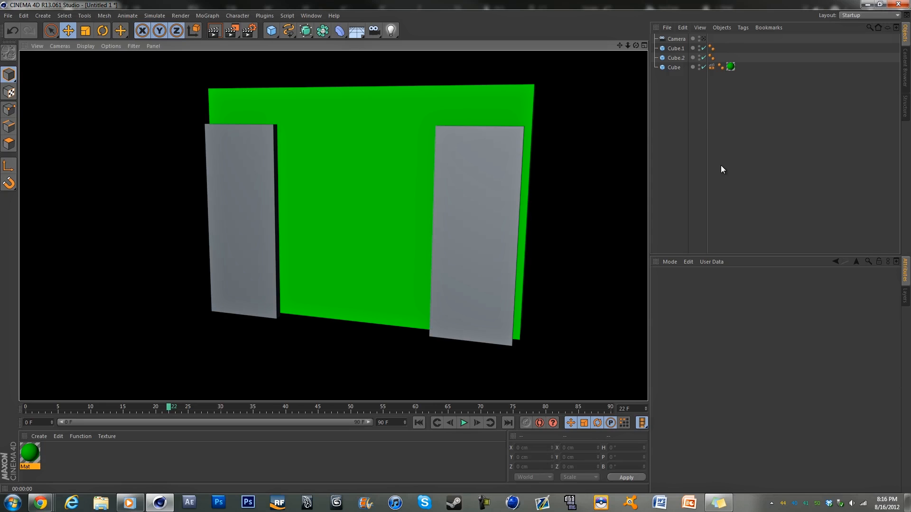
Create a dark grey RGB 65 material and apply it to Cube.1 and Cube.2.
{"action": "right_click", "coordinate": [29, 457]}
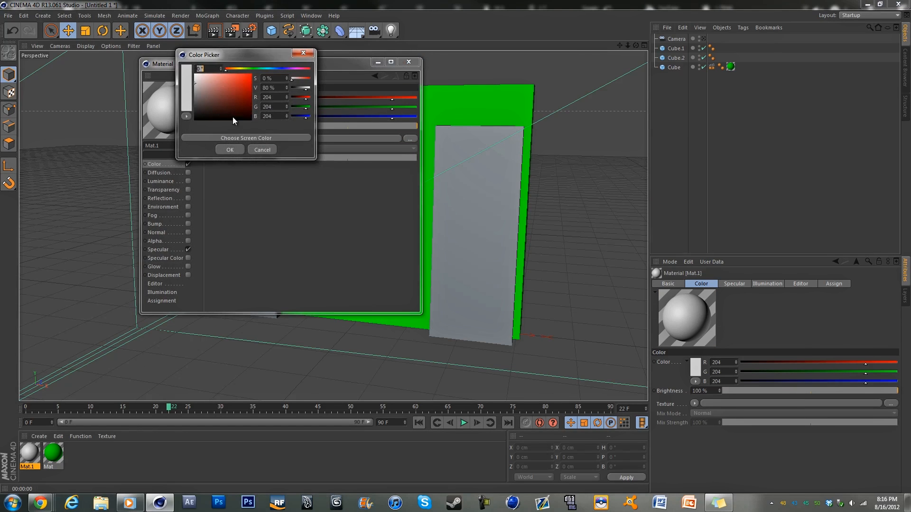
{"action": "left_click", "coordinate": [228, 150]}
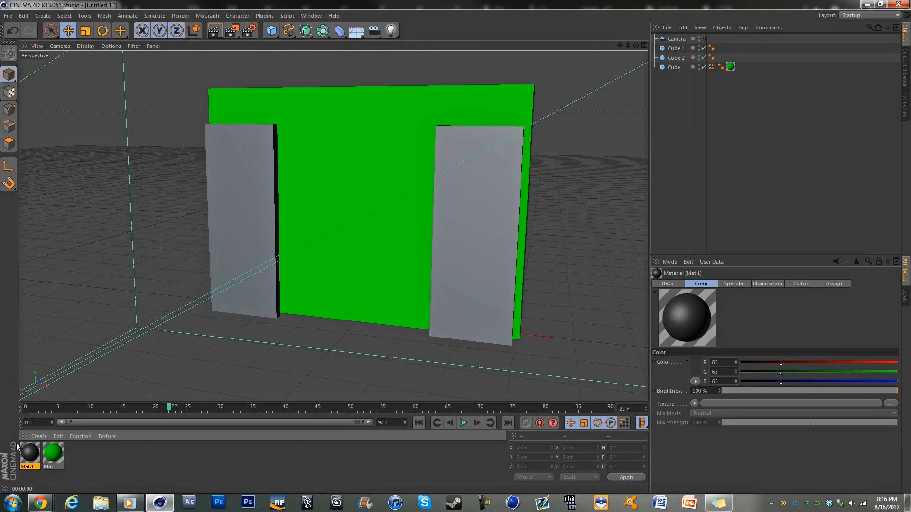
{"action": "left_click", "coordinate": [721, 48]}
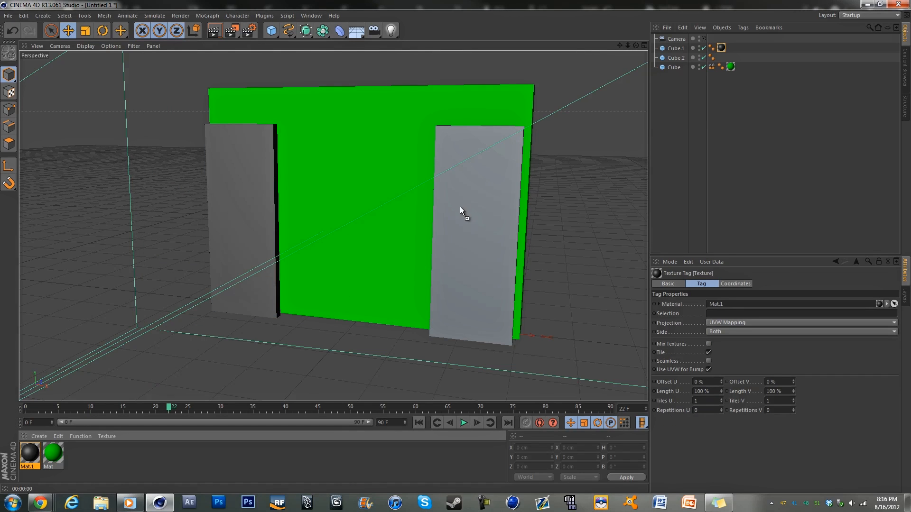
{"action": "left_click", "coordinate": [390, 30]}
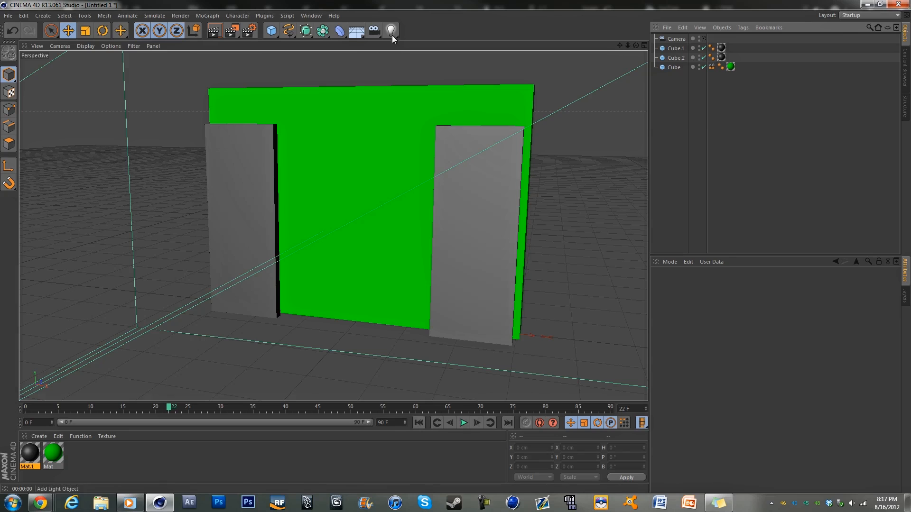
Add a light and a wide Mat.1 beam at the doorway top, then select both doors.
{"action": "left_click", "coordinate": [391, 30]}
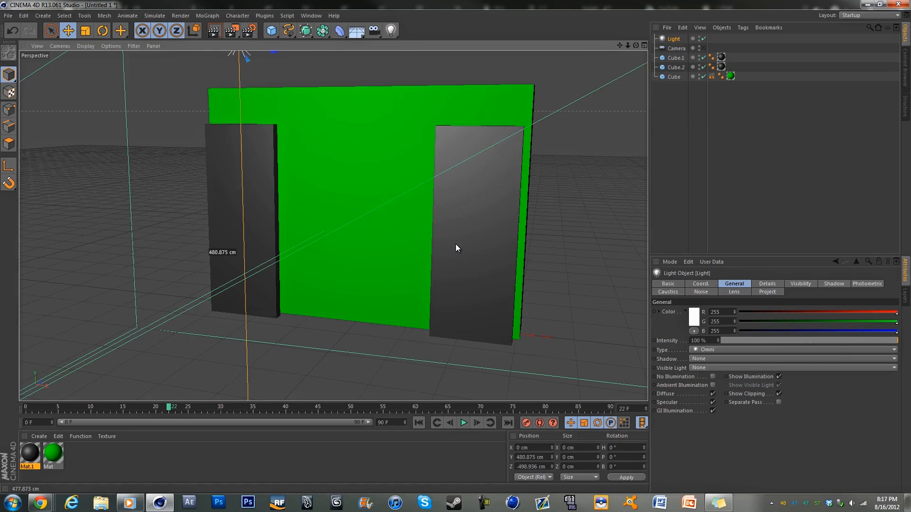
{"action": "mouse_move", "coordinate": [213, 31]}
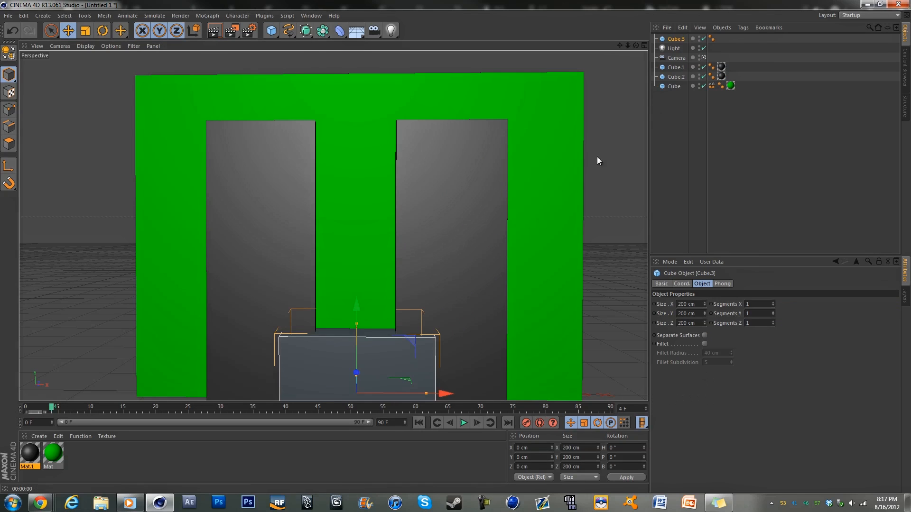
{"action": "left_click", "coordinate": [721, 38]}
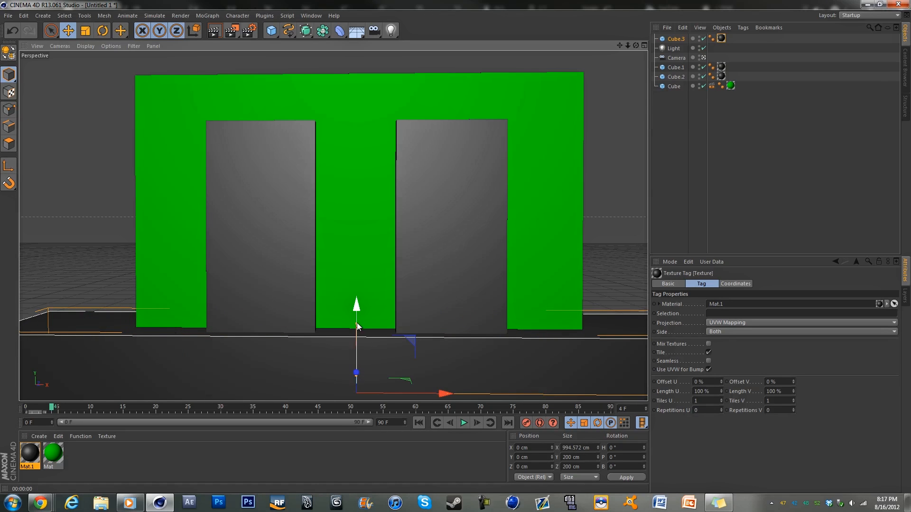
{"action": "left_click_drag", "start_coordinate": [355, 303], "coordinate": [355, 76]}
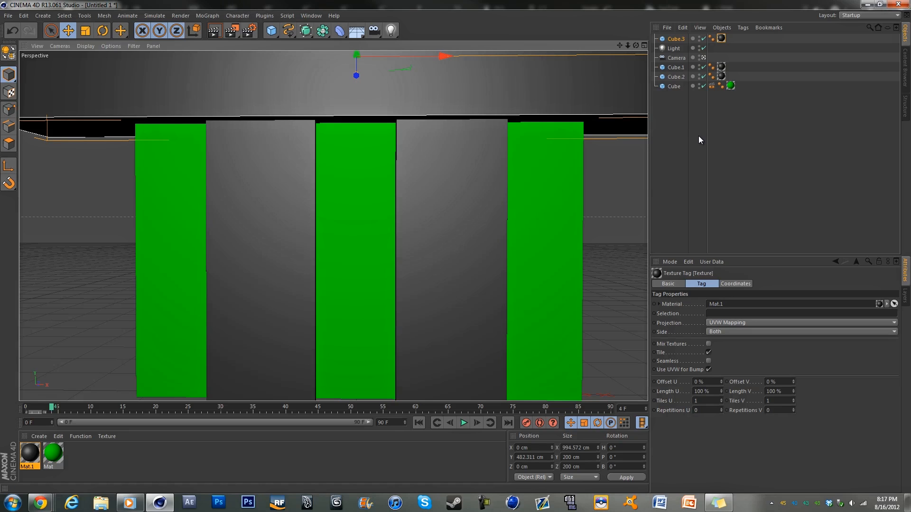
{"action": "left_click", "coordinate": [675, 67]}
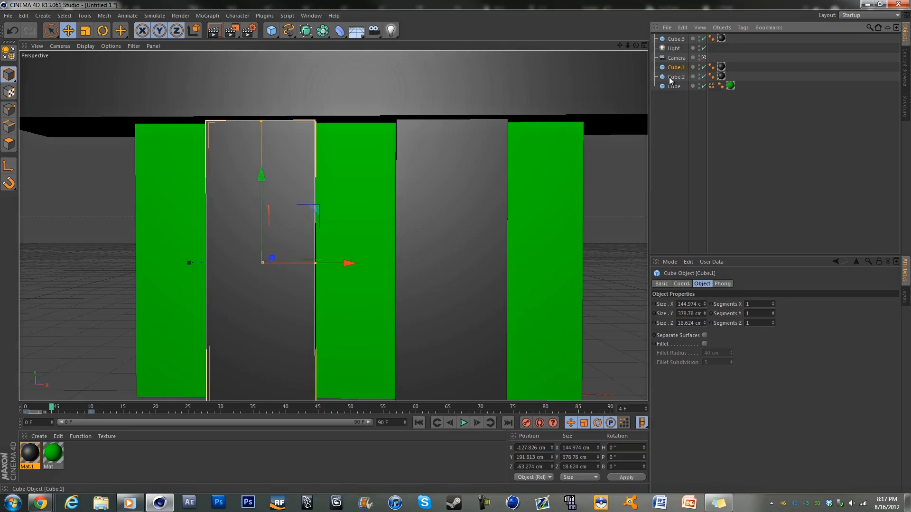
{"action": "left_click", "coordinate": [676, 76]}
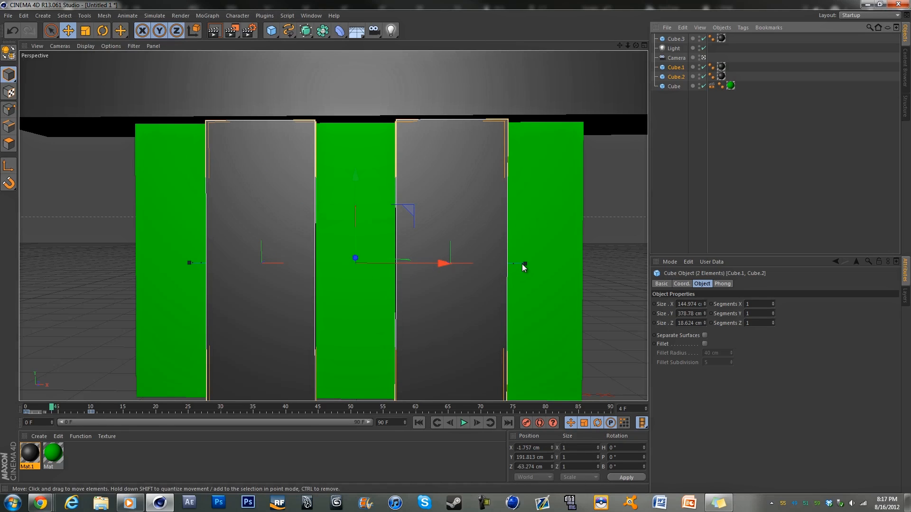
{"action": "mouse_move", "coordinate": [704, 317]}
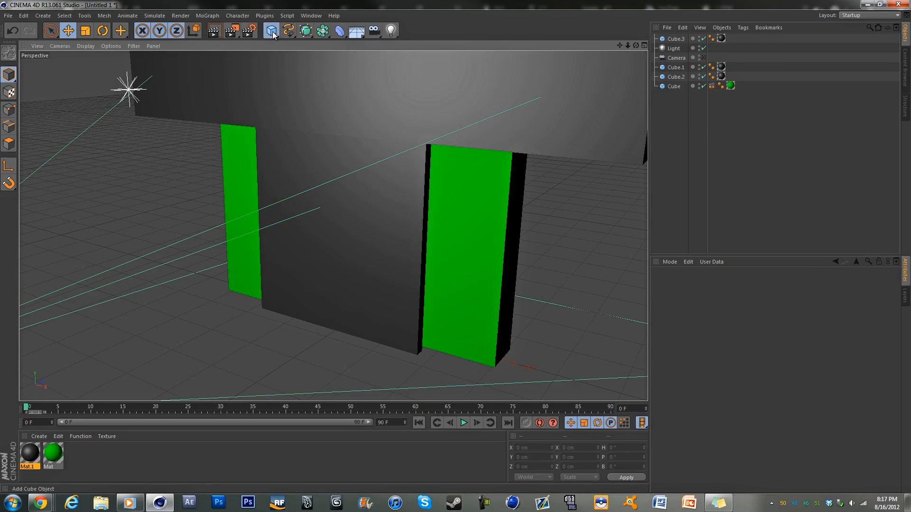
Add a tall dark grey side wall beside the doorway and view through the Camera.
{"action": "left_click", "coordinate": [269, 31]}
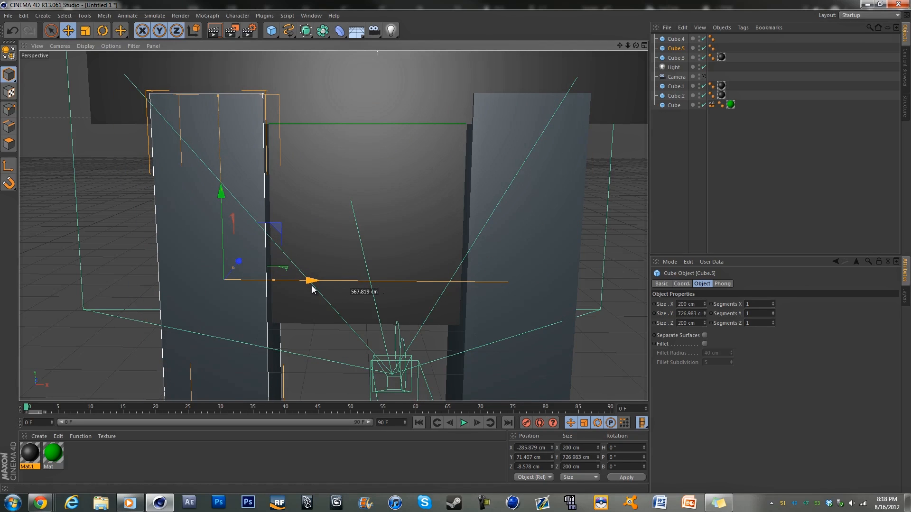
{"action": "left_click", "coordinate": [721, 48]}
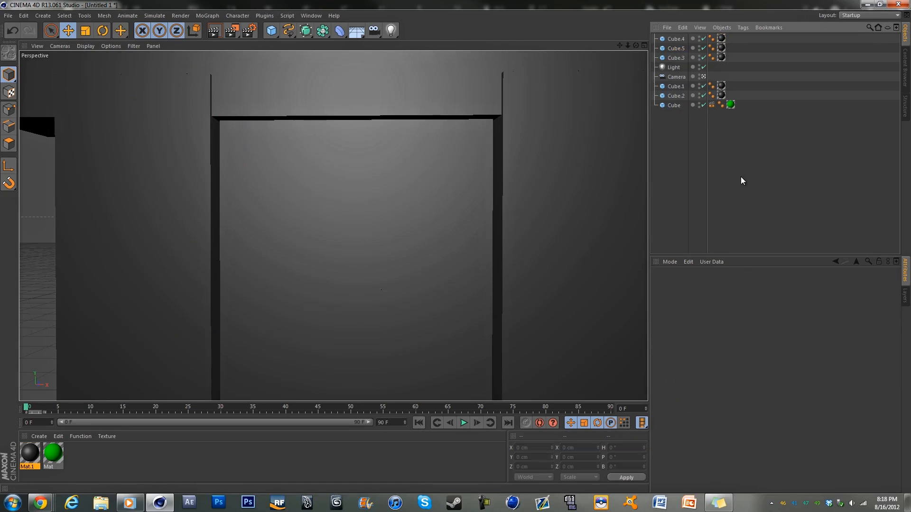
{"action": "mouse_move", "coordinate": [453, 251]}
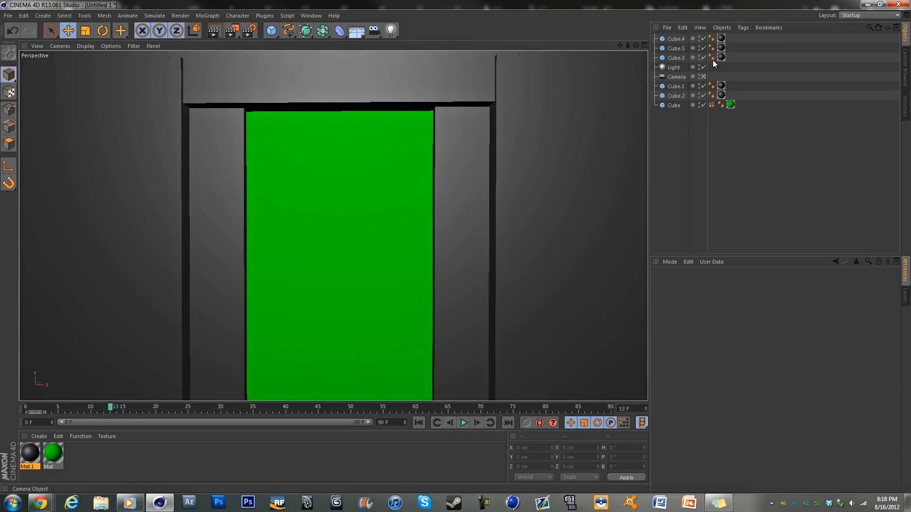
{"action": "left_click", "coordinate": [675, 49]}
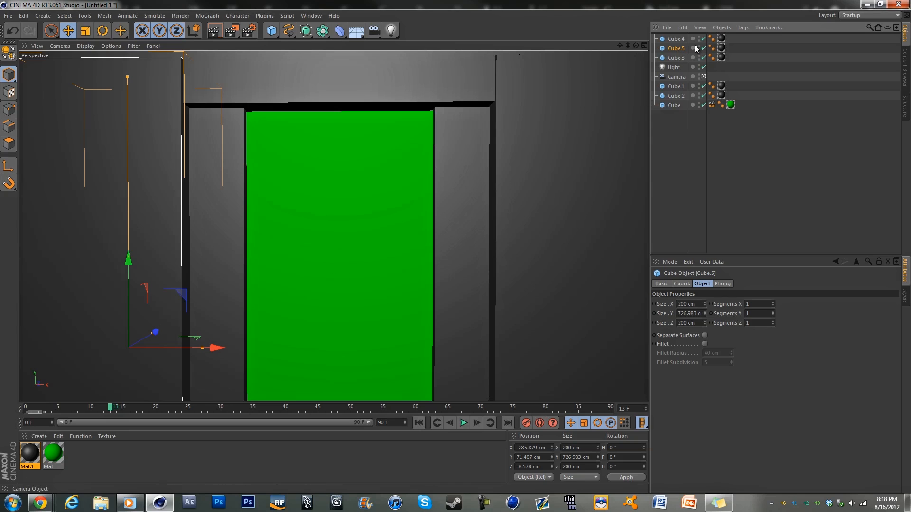
{"action": "left_click", "coordinate": [681, 284]}
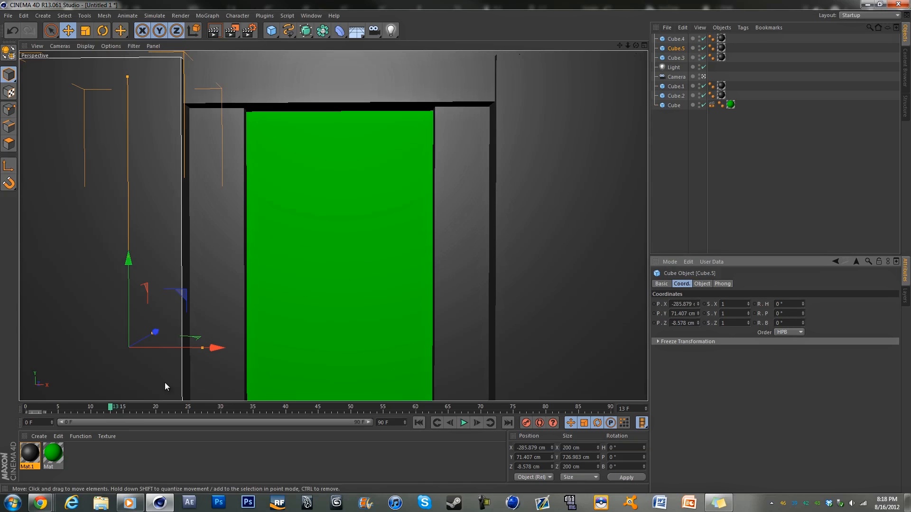
{"action": "left_click", "coordinate": [156, 125]}
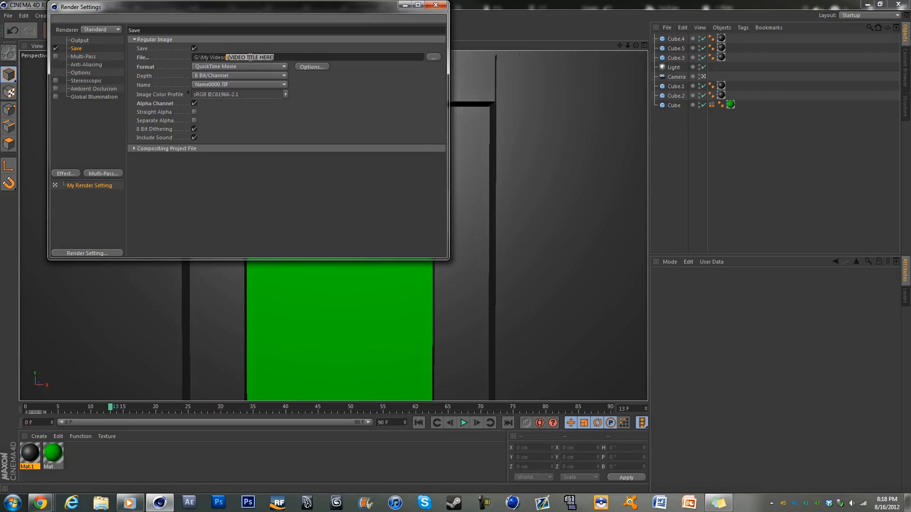
Name the render 'green screen test', uncheck Alpha Channel, and change the To frame.
{"action": "type", "text": "green screen"}
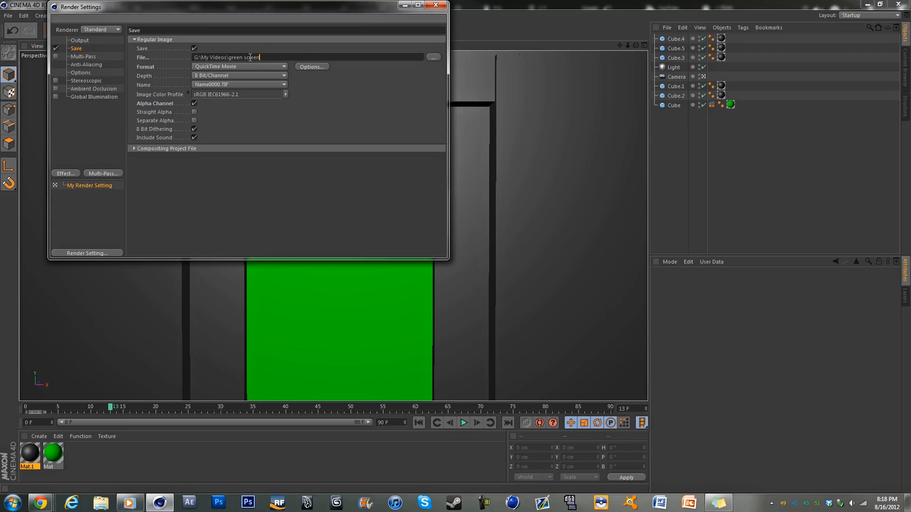
{"action": "type", "text": "test"}
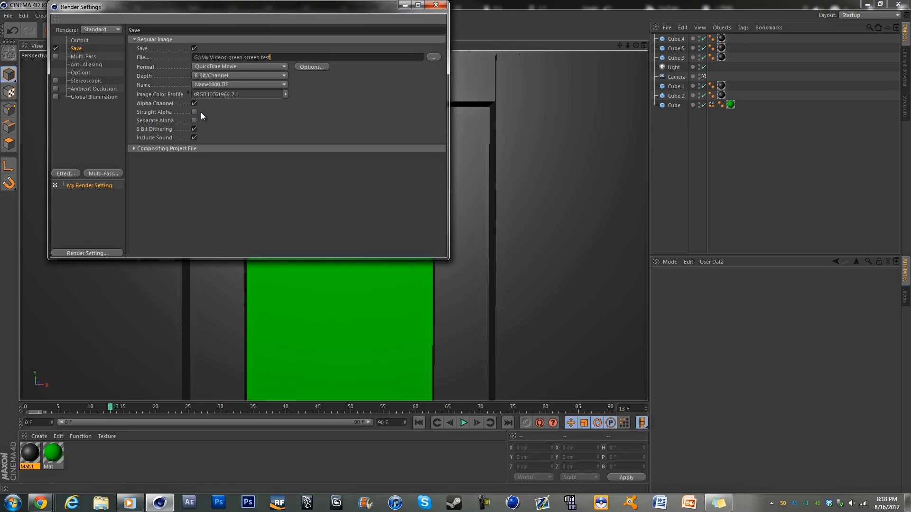
{"action": "left_click", "coordinate": [194, 102]}
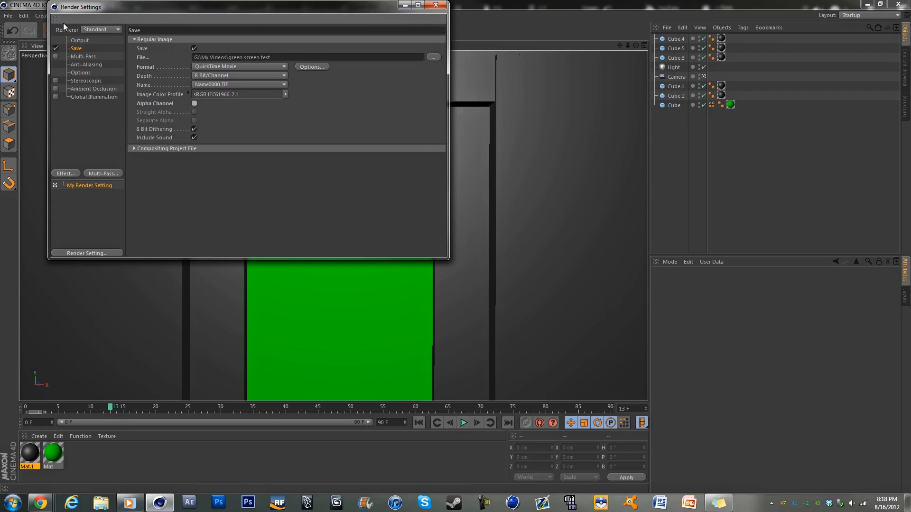
{"action": "left_click", "coordinate": [79, 39]}
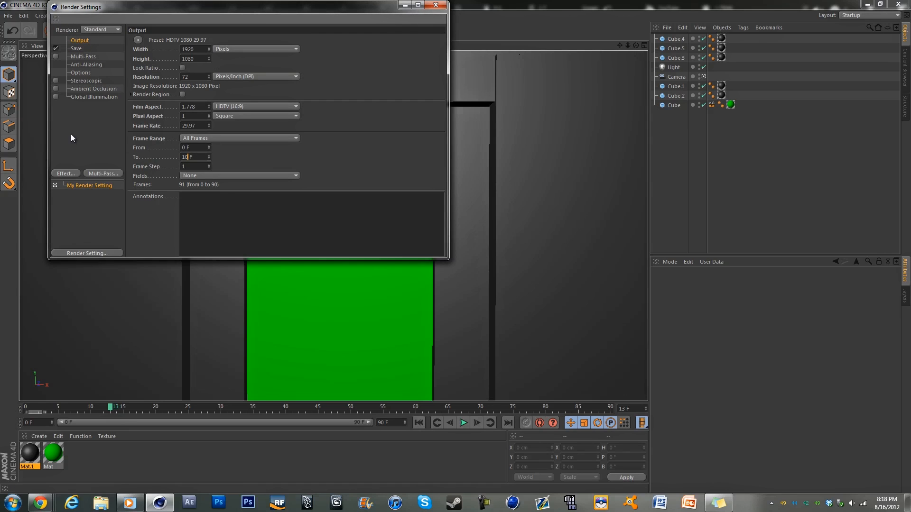
{"action": "left_click", "coordinate": [76, 49]}
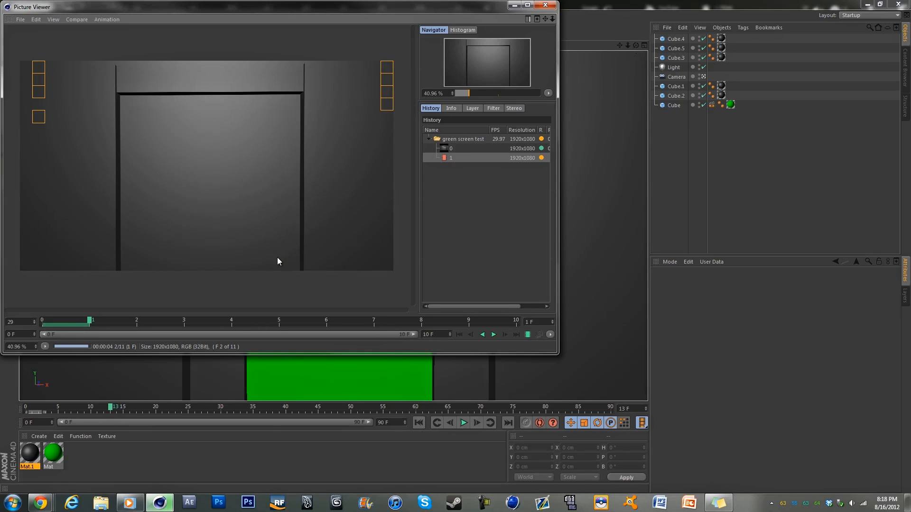
Let the 11-frame green screen test render finish, then bring up After Effects CS5.5.
{"action": "left_click", "coordinate": [505, 334]}
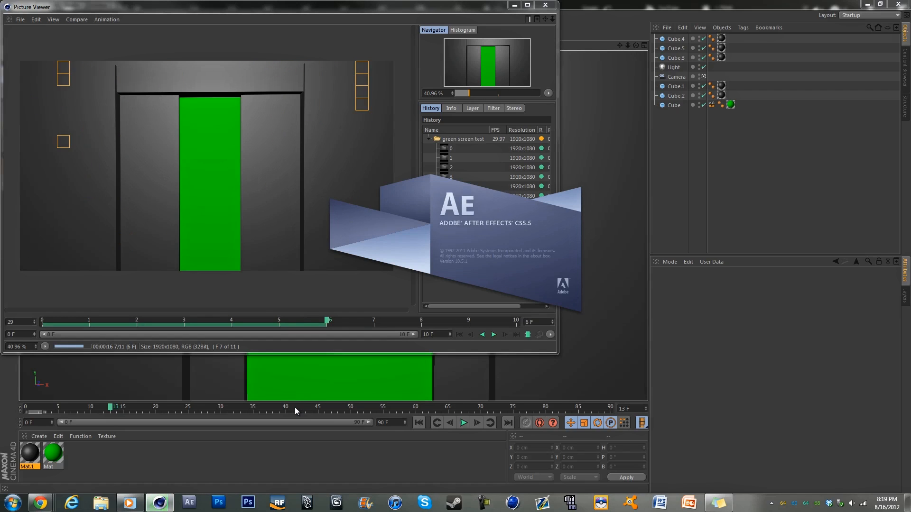
{"action": "left_click", "coordinate": [493, 334]}
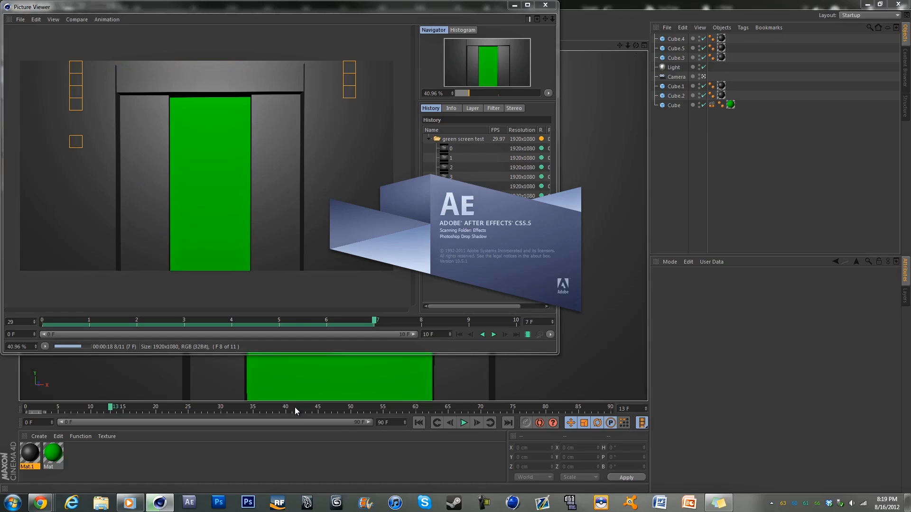
{"action": "left_click", "coordinate": [492, 334]}
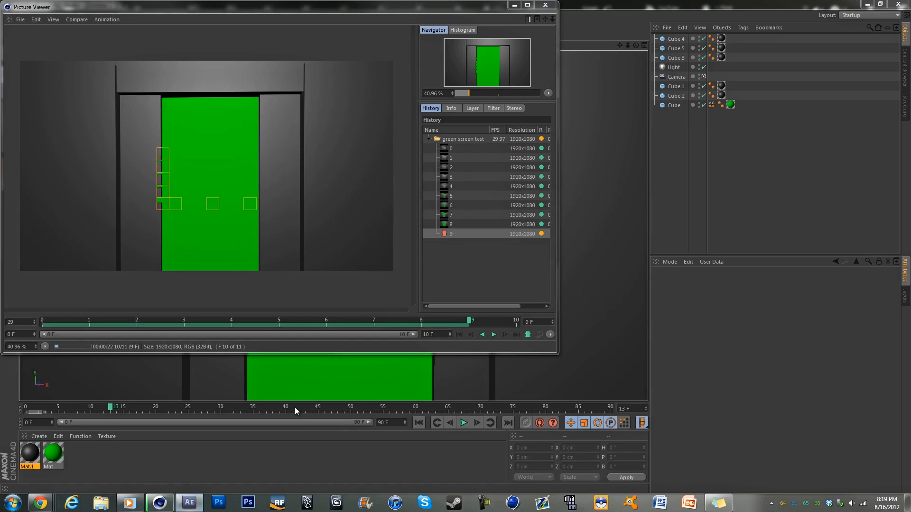
{"action": "left_click", "coordinate": [188, 502]}
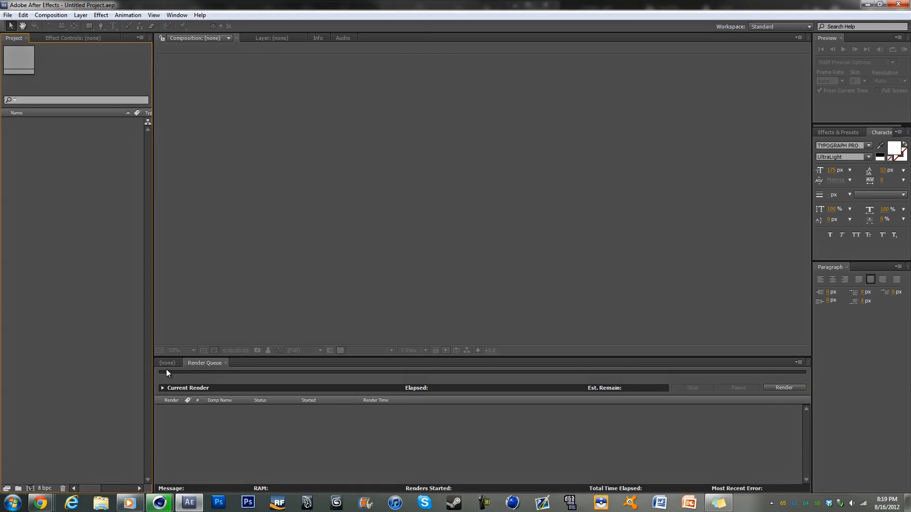
Import the 'green screen test' render into the empty After Effects project.
{"action": "left_click", "coordinate": [159, 502]}
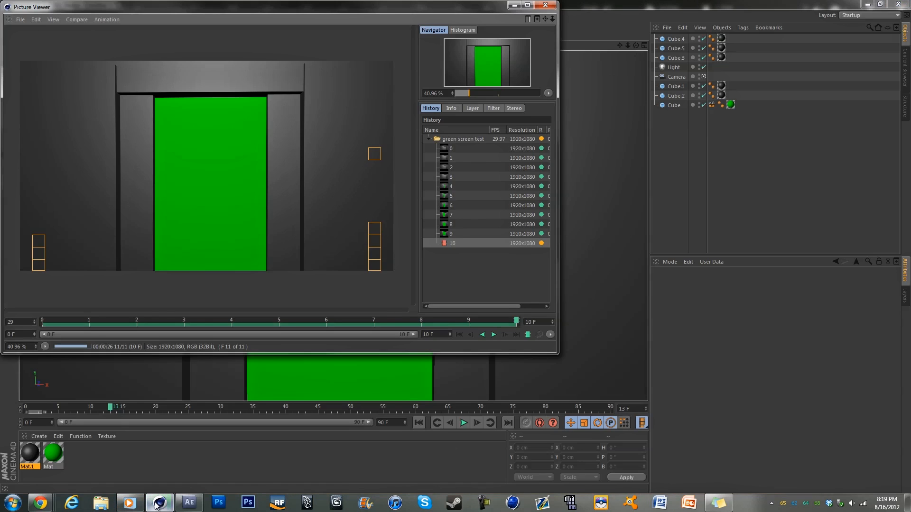
{"action": "left_click", "coordinate": [189, 502]}
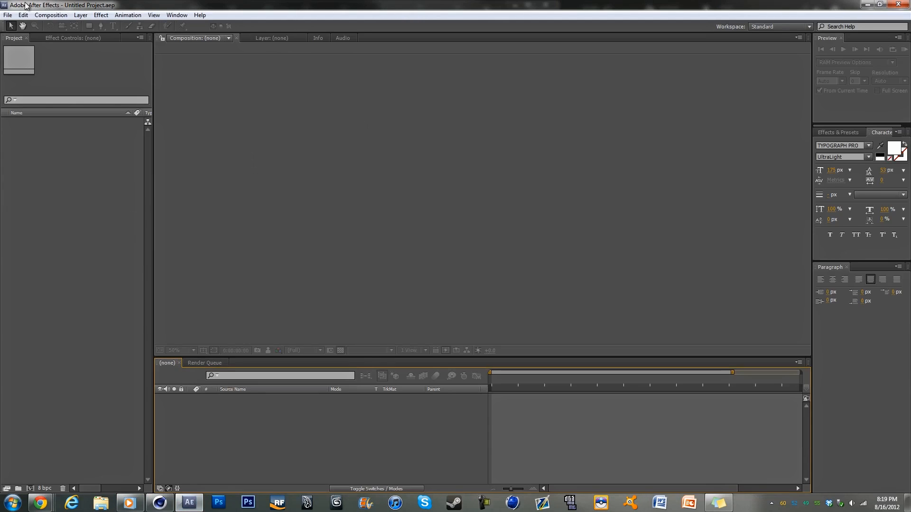
{"action": "left_click", "coordinate": [7, 15]}
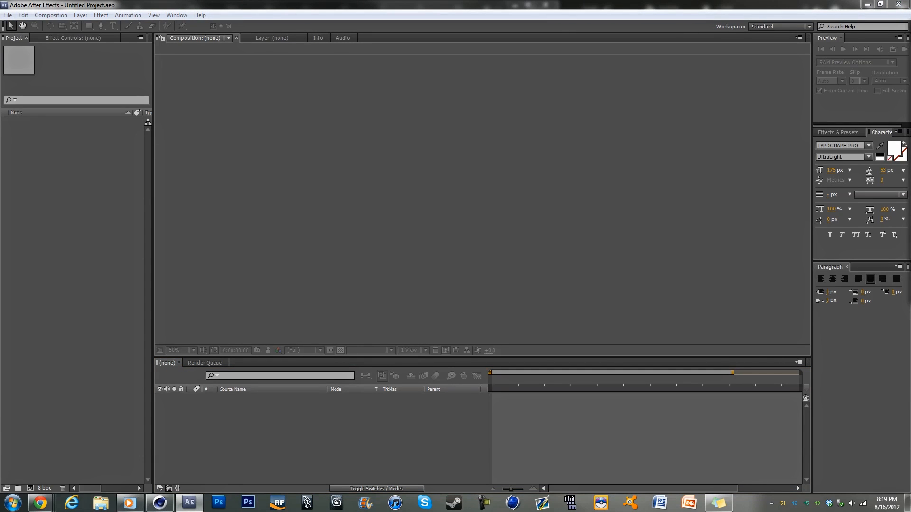
{"action": "left_click", "coordinate": [9, 15]}
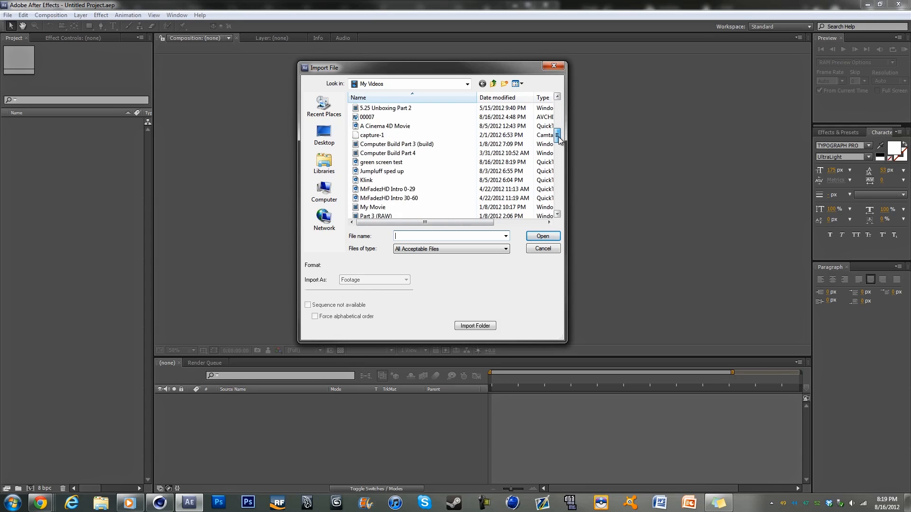
{"action": "left_click", "coordinate": [382, 145]}
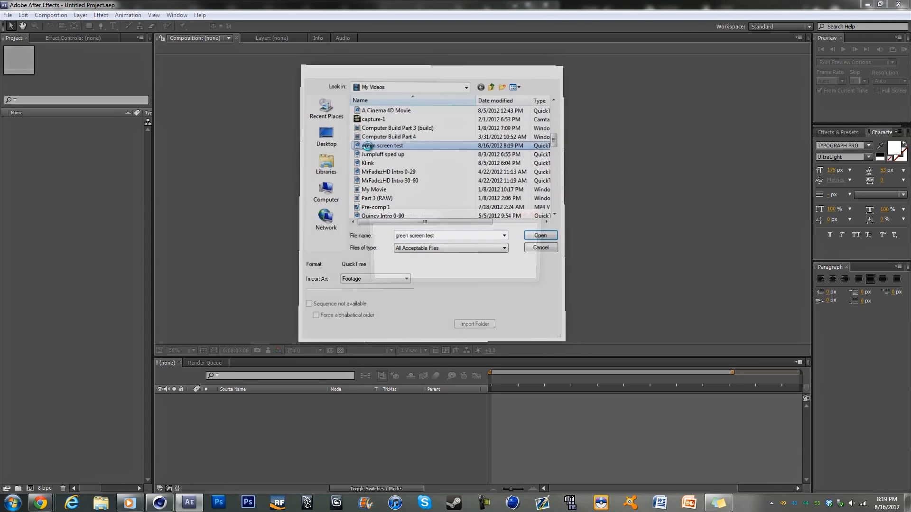
{"action": "left_click", "coordinate": [539, 235]}
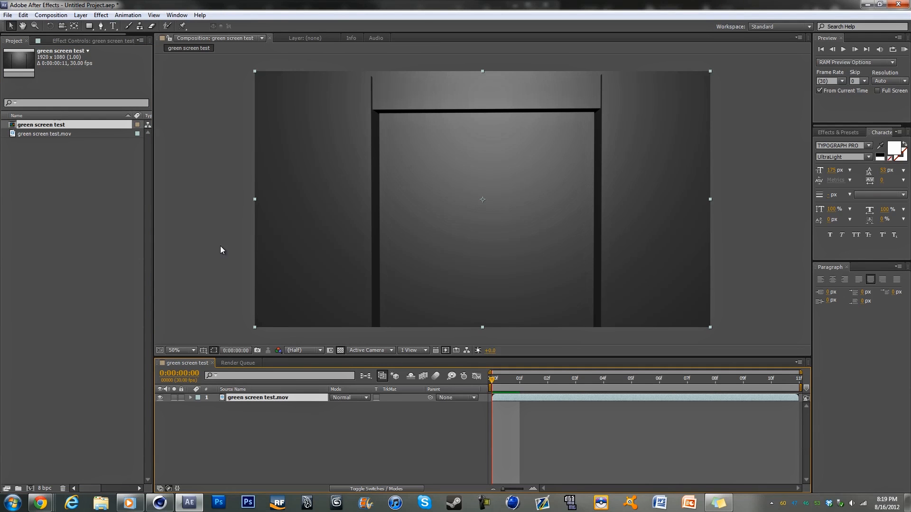
Build a composition from the footage and scrub to frame 8 with doors open.
{"action": "left_click", "coordinate": [575, 378]}
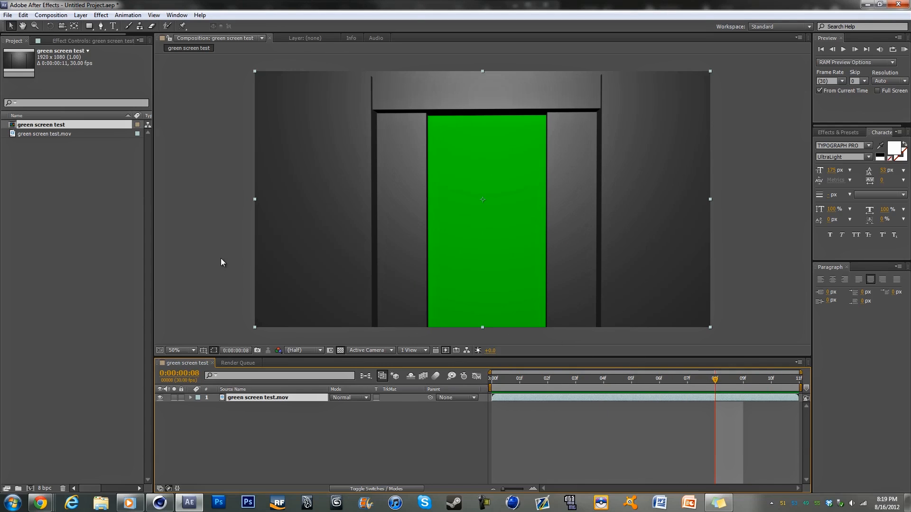
{"action": "left_click", "coordinate": [234, 441]}
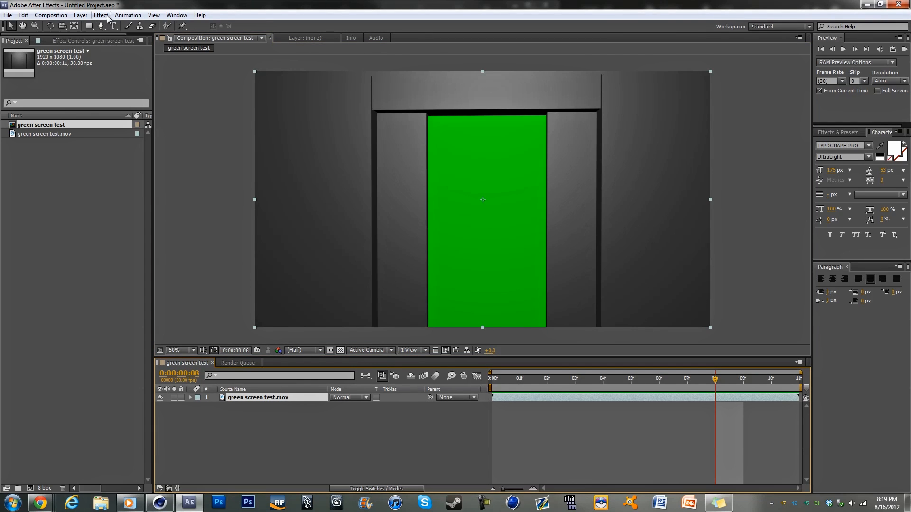
{"action": "left_click", "coordinate": [100, 15]}
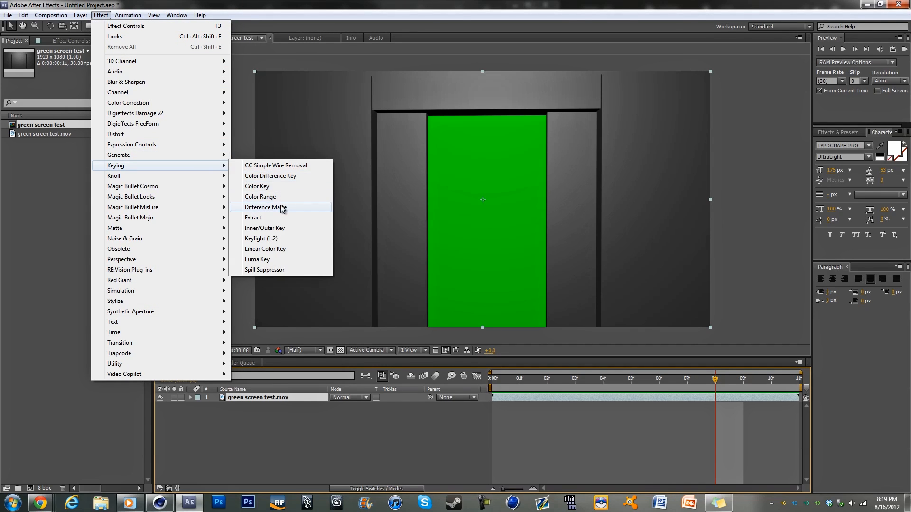
{"action": "mouse_move", "coordinate": [276, 186]}
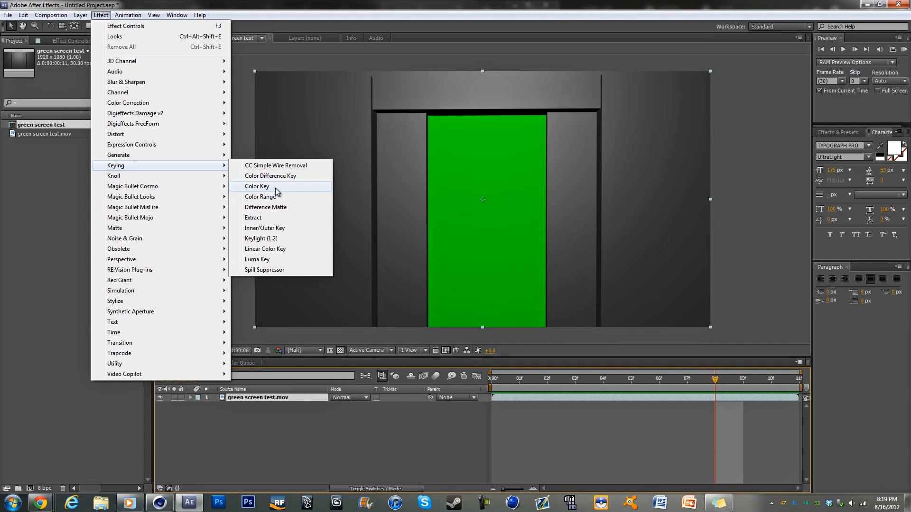
Apply a Color Key, sample the green, and raise the Color Tolerance.
{"action": "left_click", "coordinate": [256, 186]}
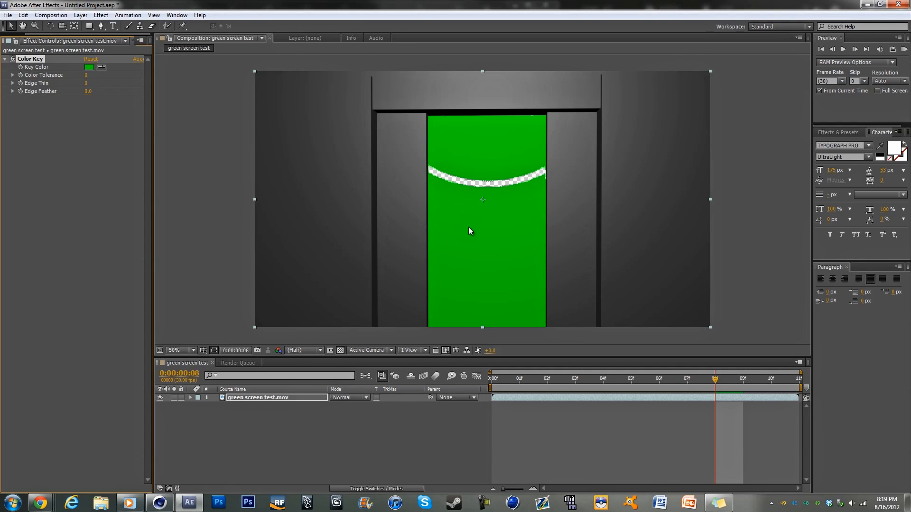
{"action": "mouse_move", "coordinate": [115, 91]}
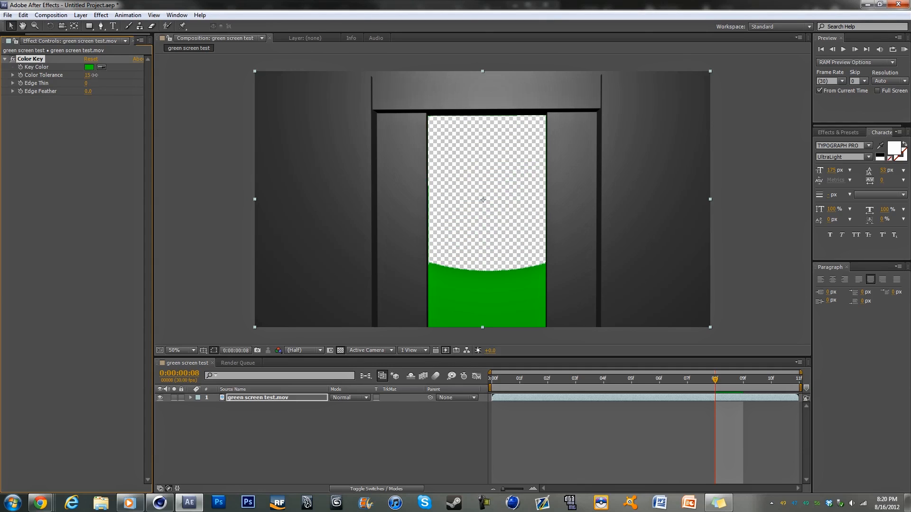
{"action": "left_click_drag", "start_coordinate": [86, 75], "coordinate": [100, 74]}
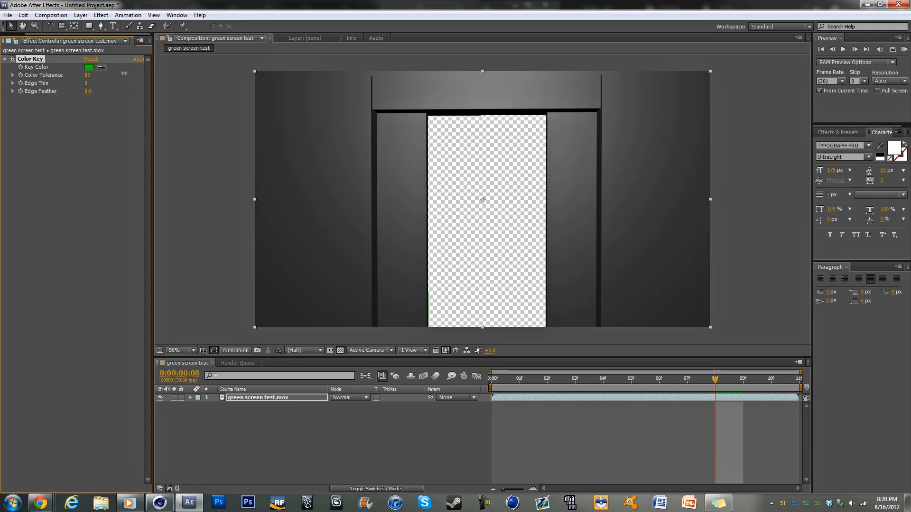
{"action": "left_click", "coordinate": [177, 350]}
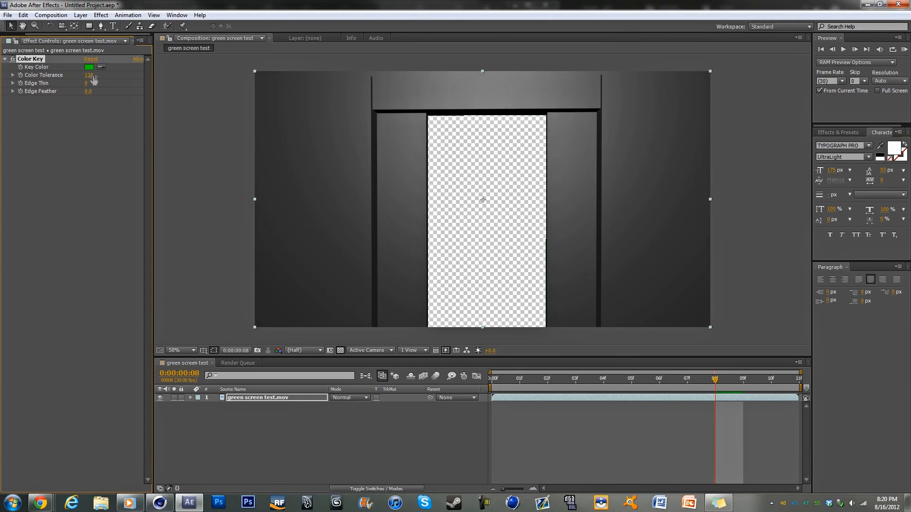
{"action": "left_click_drag", "start_coordinate": [89, 75], "coordinate": [91, 75]}
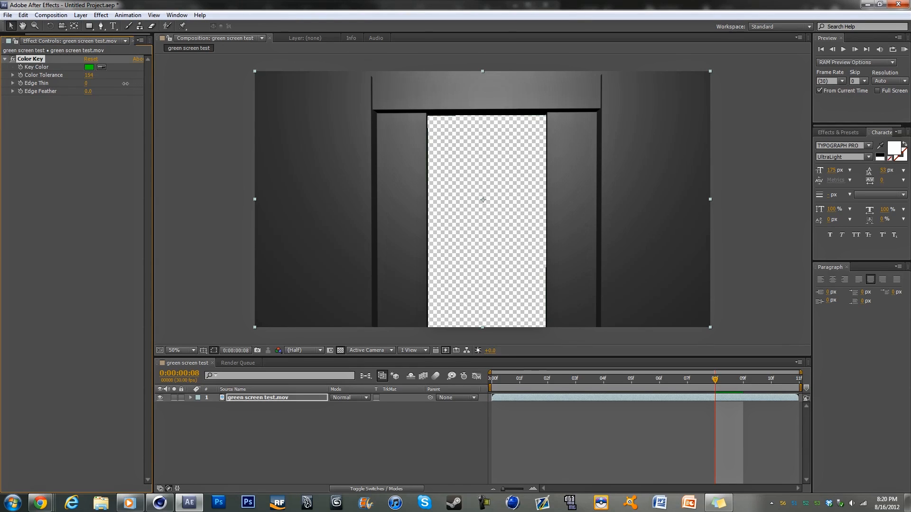
{"action": "left_click_drag", "start_coordinate": [93, 75], "coordinate": [88, 75]}
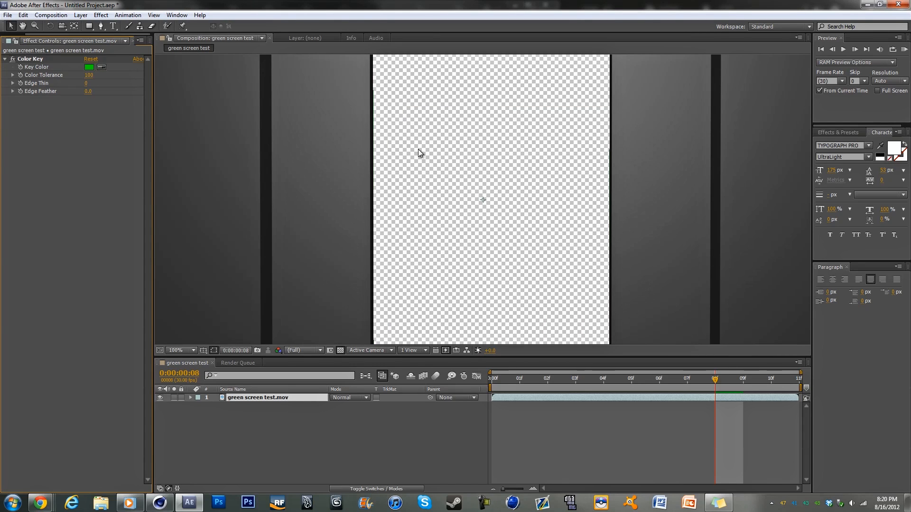
Push Color Tolerance to about 195 and check the doorway on the transparency grid.
{"action": "left_click", "coordinate": [191, 350]}
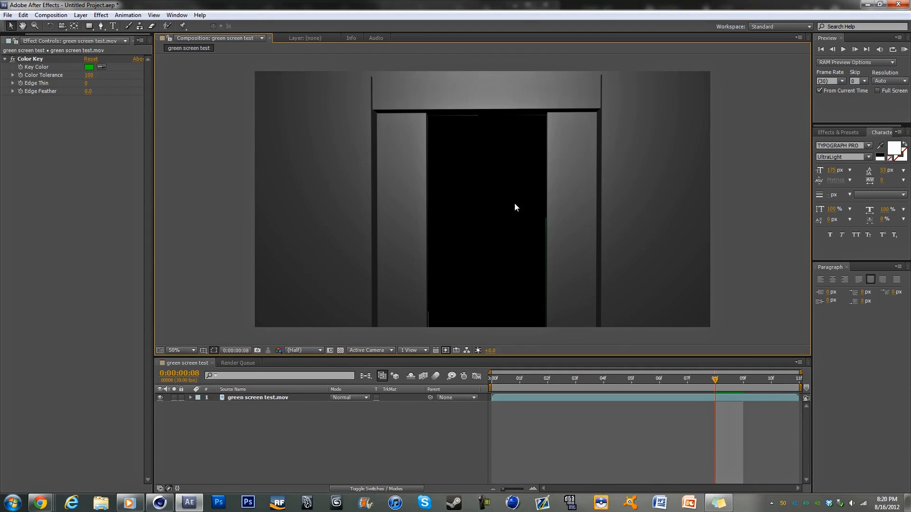
{"action": "left_click", "coordinate": [254, 397]}
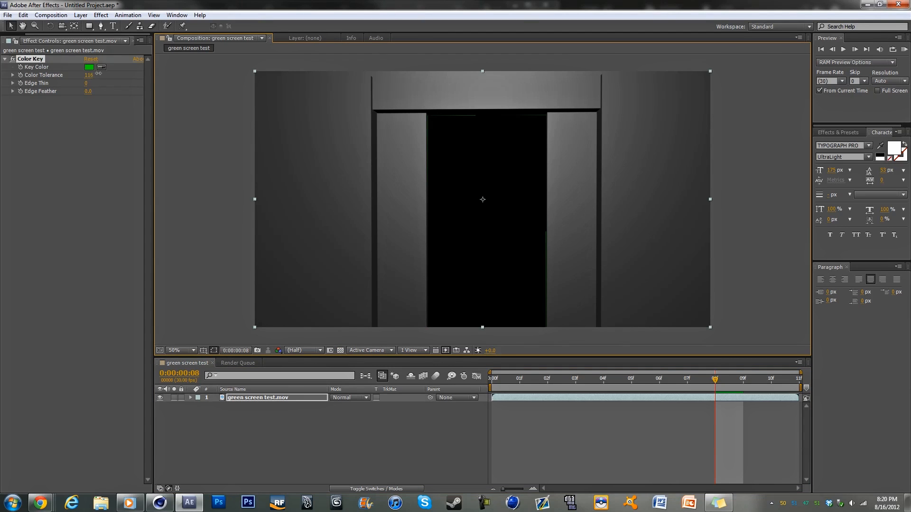
{"action": "left_click_drag", "start_coordinate": [88, 75], "coordinate": [104, 74]}
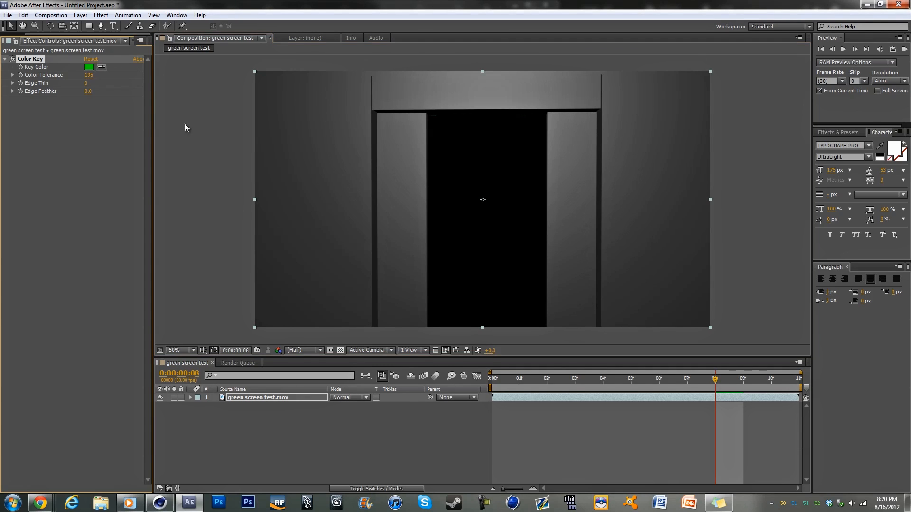
{"action": "left_click", "coordinate": [173, 351]}
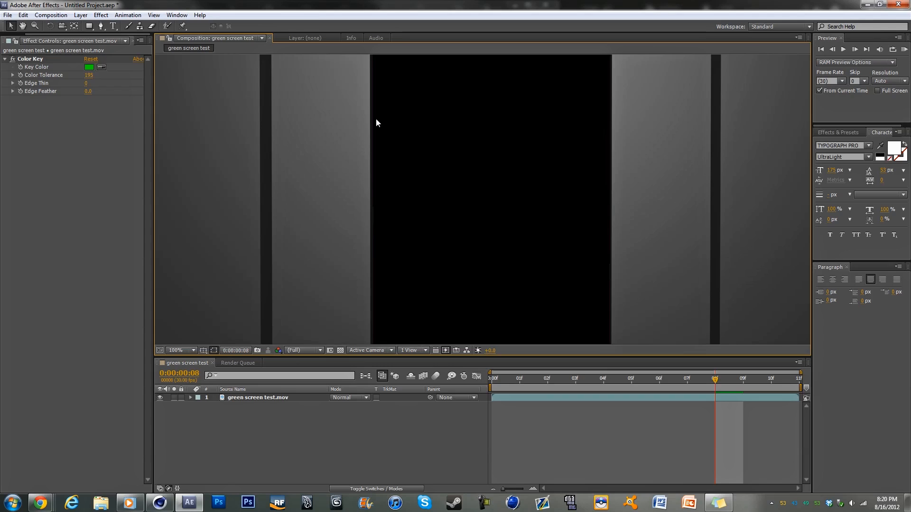
{"action": "left_click", "coordinate": [191, 350]}
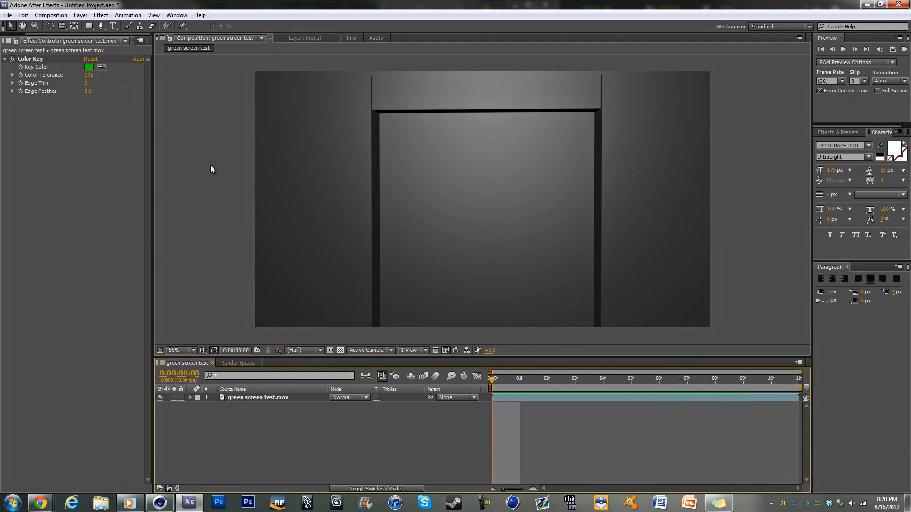
{"action": "left_click", "coordinate": [546, 378]}
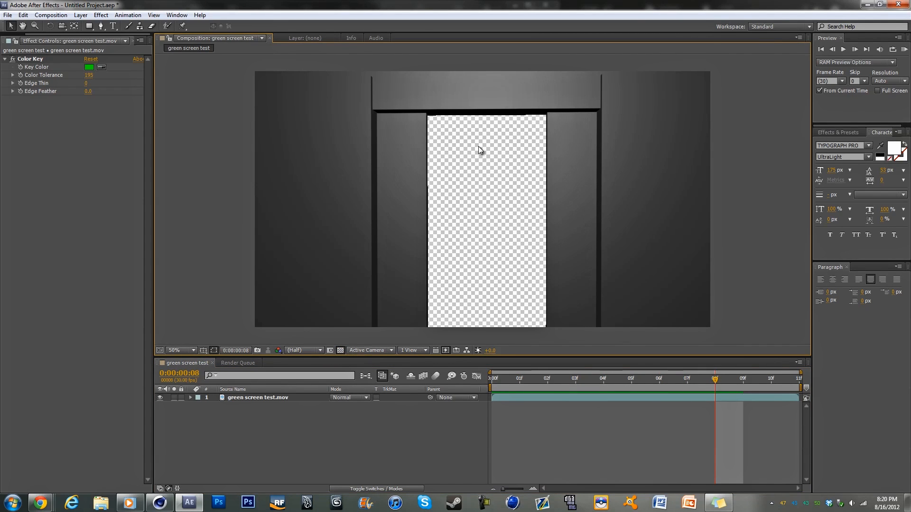
{"action": "mouse_move", "coordinate": [515, 373]}
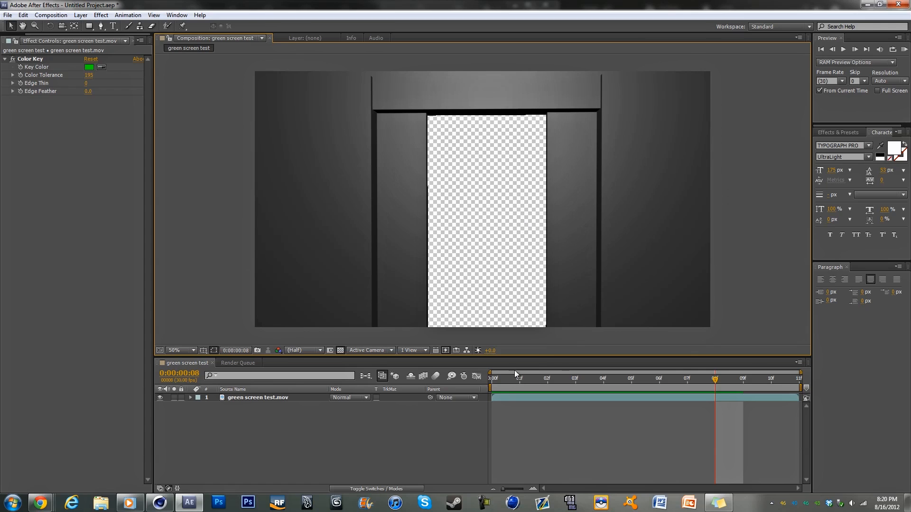
{"action": "mouse_move", "coordinate": [21, 22]}
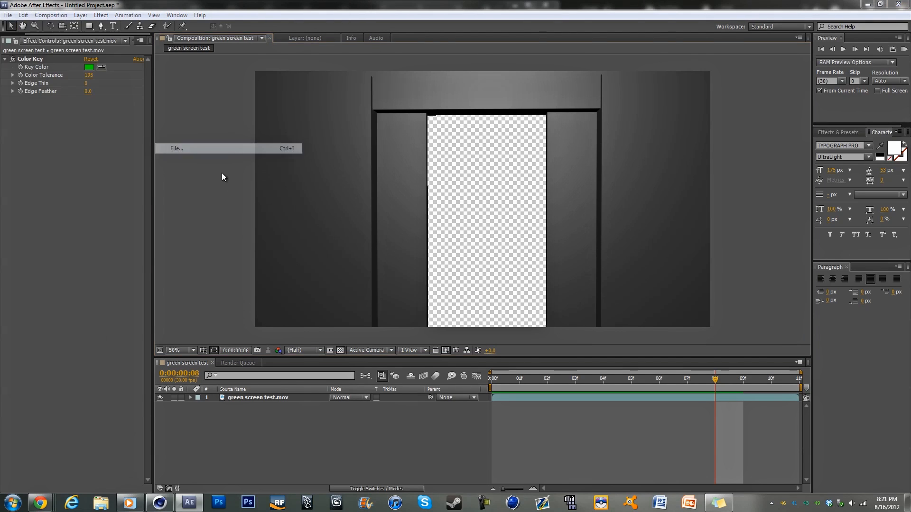
Import 'A Cinema 4D Movie.mov' and place it beneath the keyed green screen layer.
{"action": "left_click", "coordinate": [176, 148]}
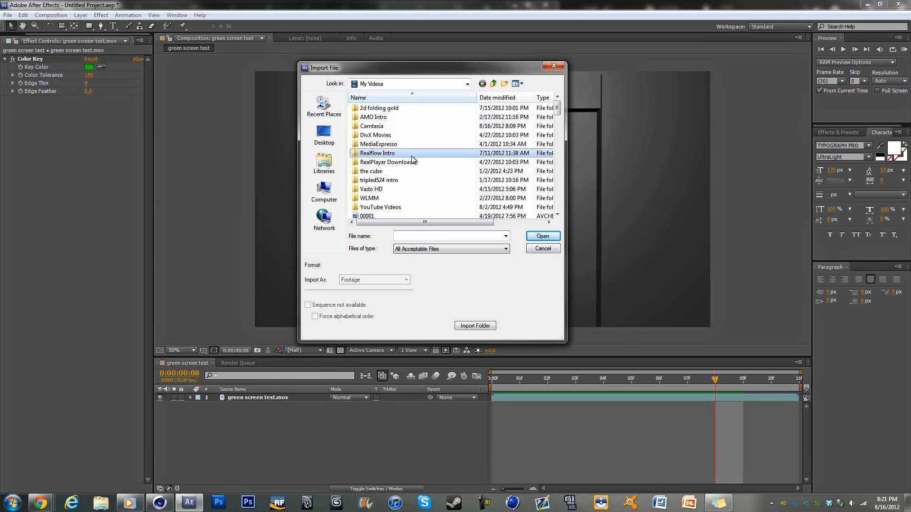
{"action": "scroll", "scroll_direction": "down", "scroll_amount": 3}
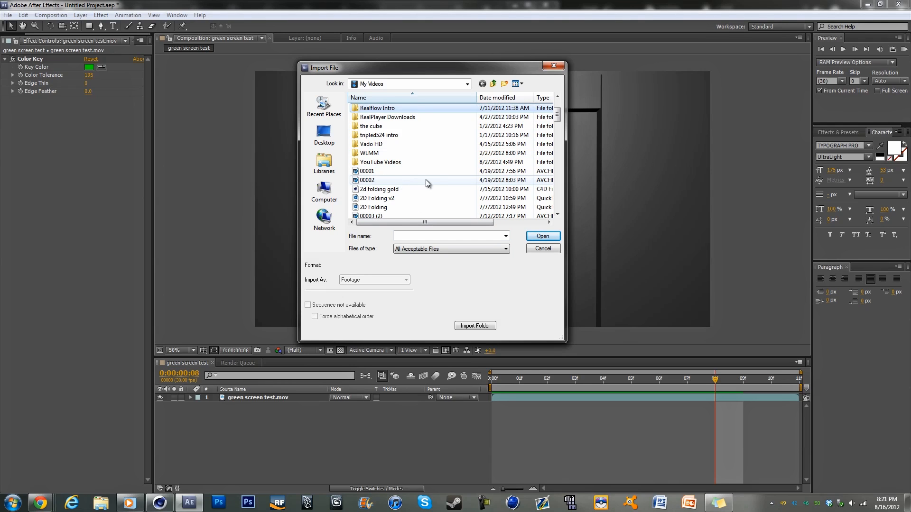
{"action": "scroll", "scroll_direction": "down", "scroll_amount": 3}
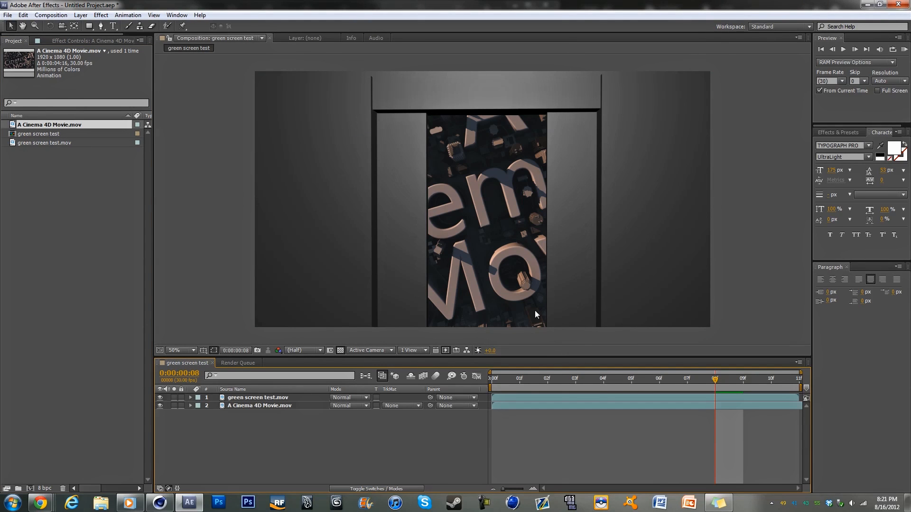
{"action": "left_click", "coordinate": [494, 378]}
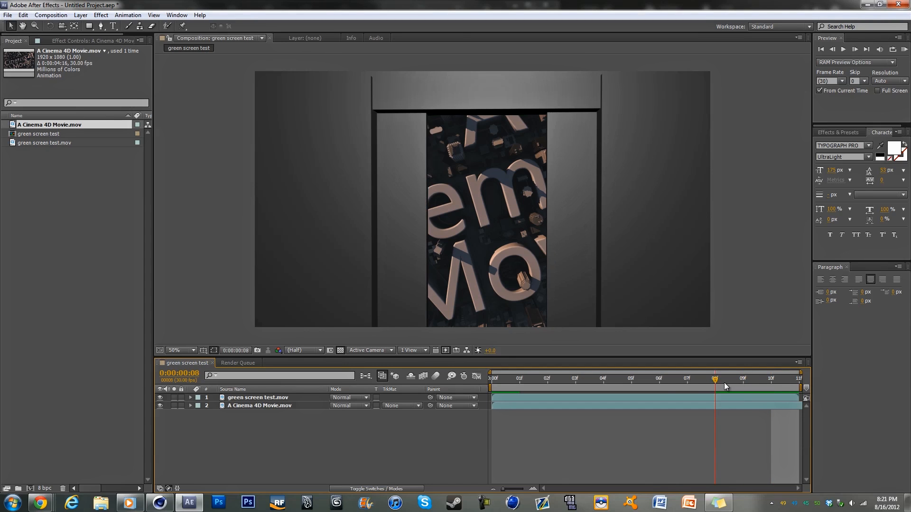
{"action": "left_click", "coordinate": [7, 14]}
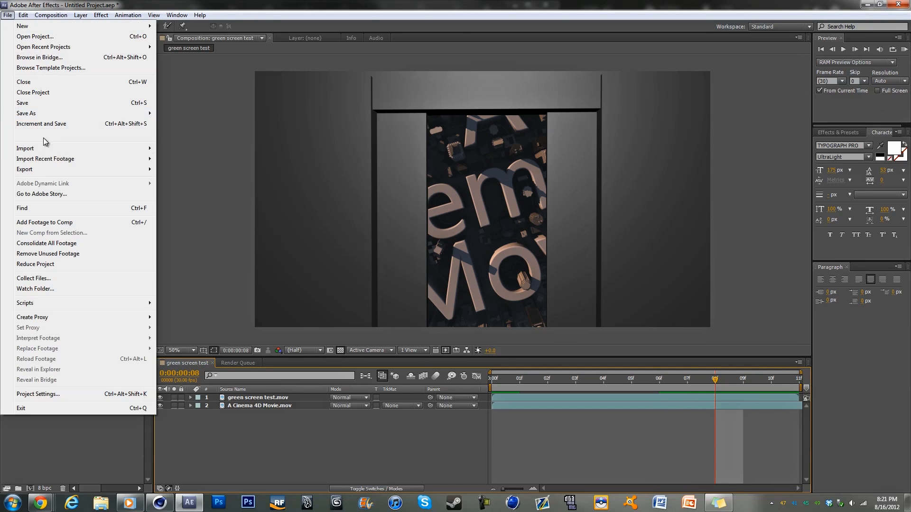
Import 'Saffron City 360 Spin.mov' as layer 2 and view the comp at 100%.
{"action": "left_click", "coordinate": [25, 148]}
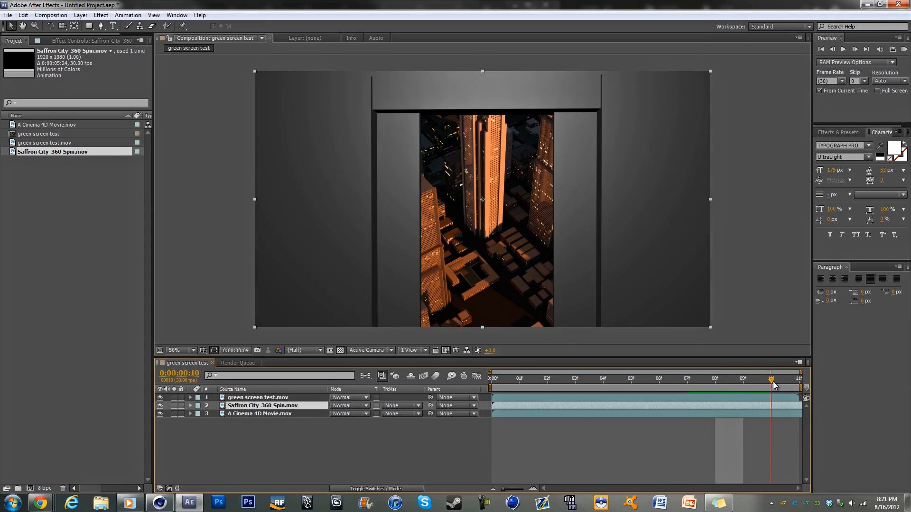
{"action": "left_click", "coordinate": [602, 378]}
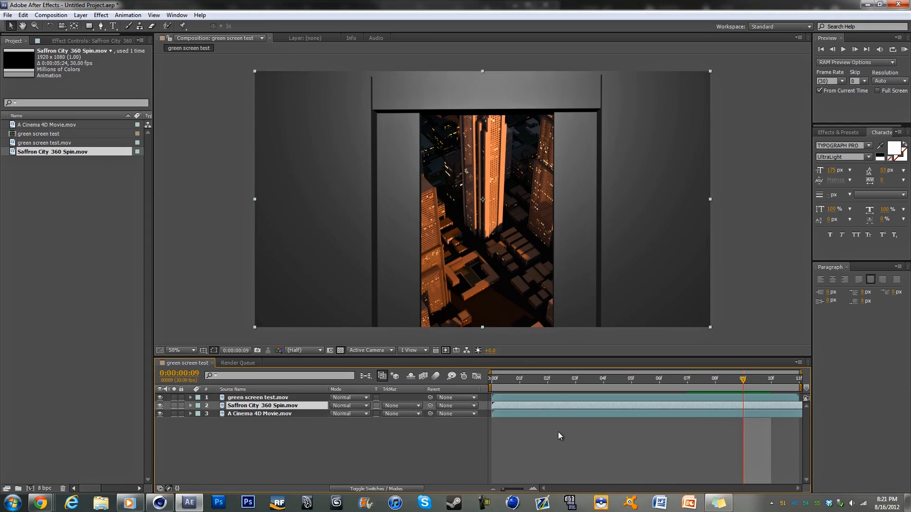
{"action": "left_click", "coordinate": [177, 351]}
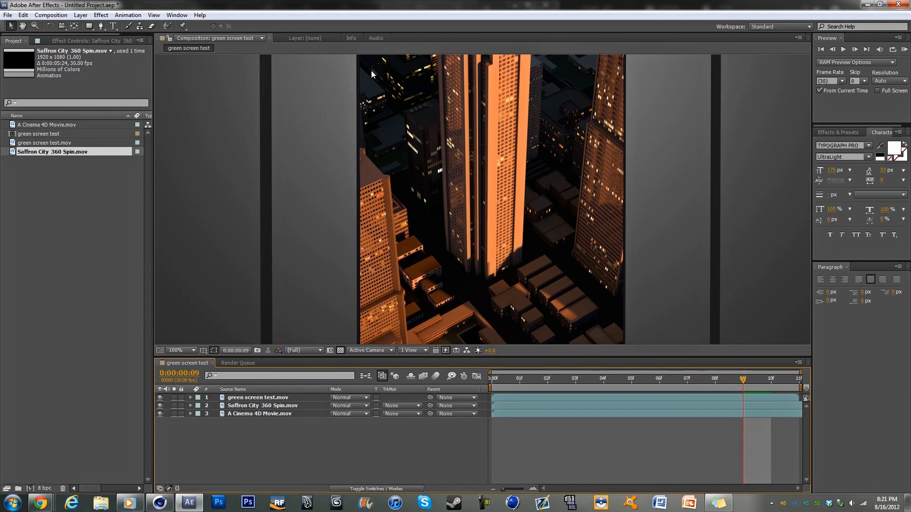
{"action": "left_click", "coordinate": [261, 397]}
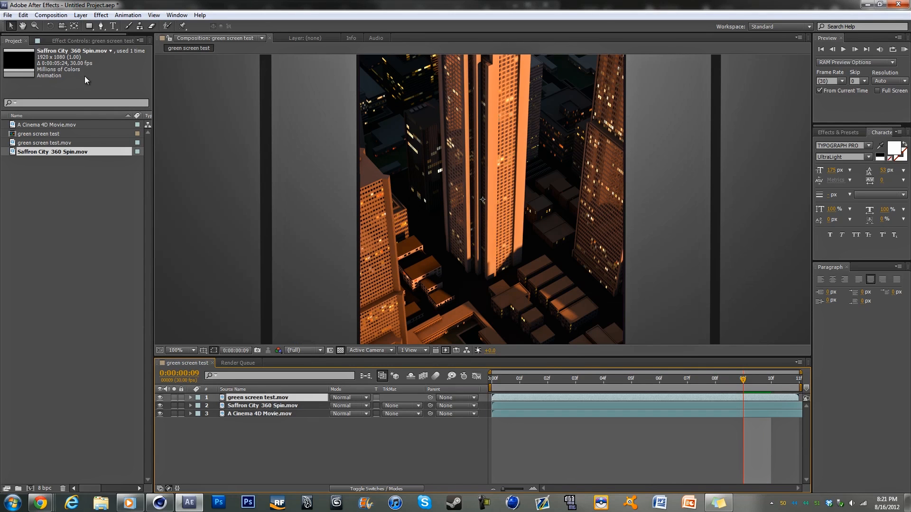
Set the Color Key Edge Feather to 0.1 and fit the composition in the viewer.
{"action": "left_click", "coordinate": [260, 398]}
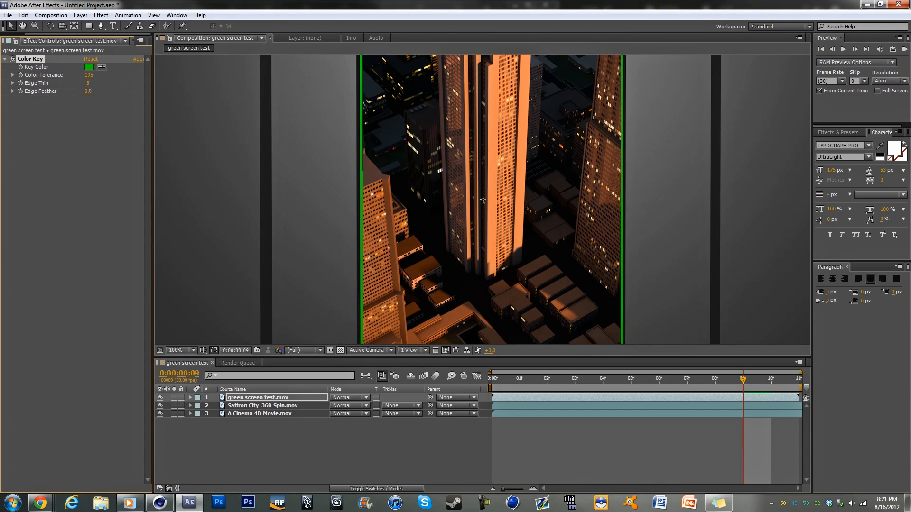
{"action": "double_click", "coordinate": [93, 83]}
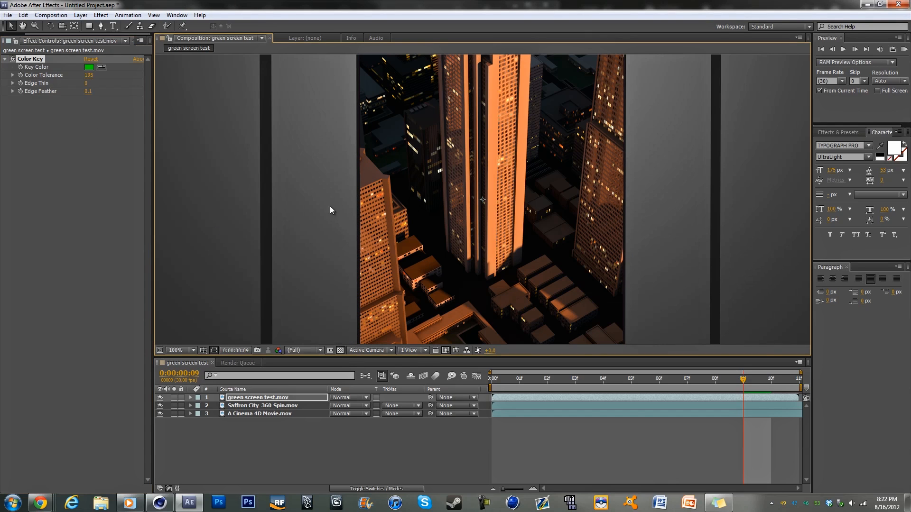
{"action": "left_click", "coordinate": [178, 350]}
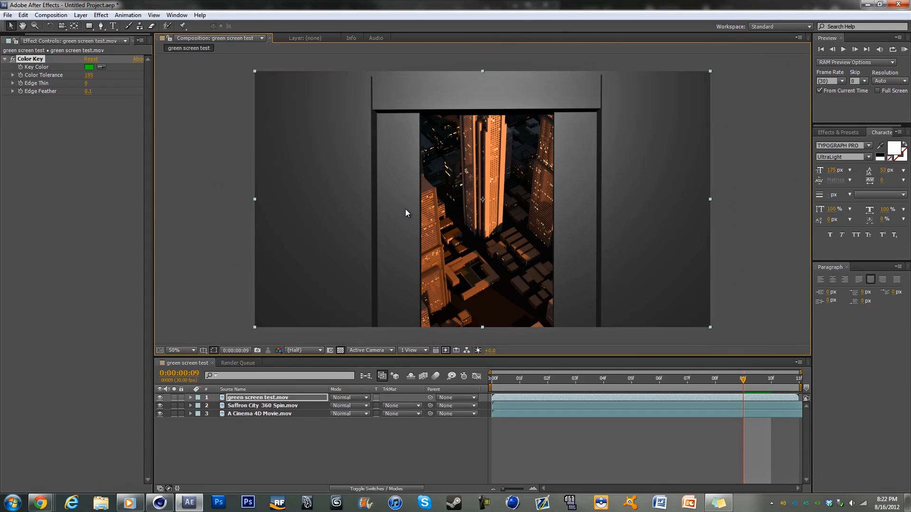
{"action": "left_click", "coordinate": [181, 350]}
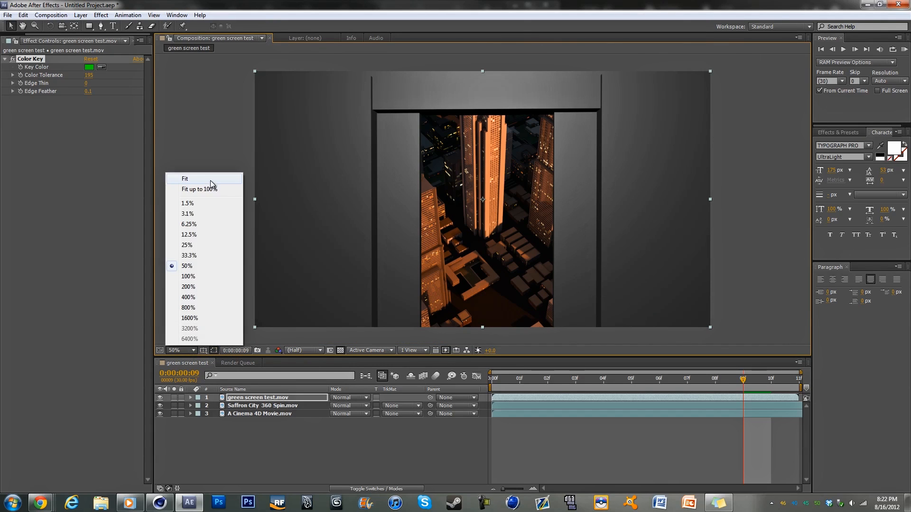
{"action": "left_click", "coordinate": [185, 179]}
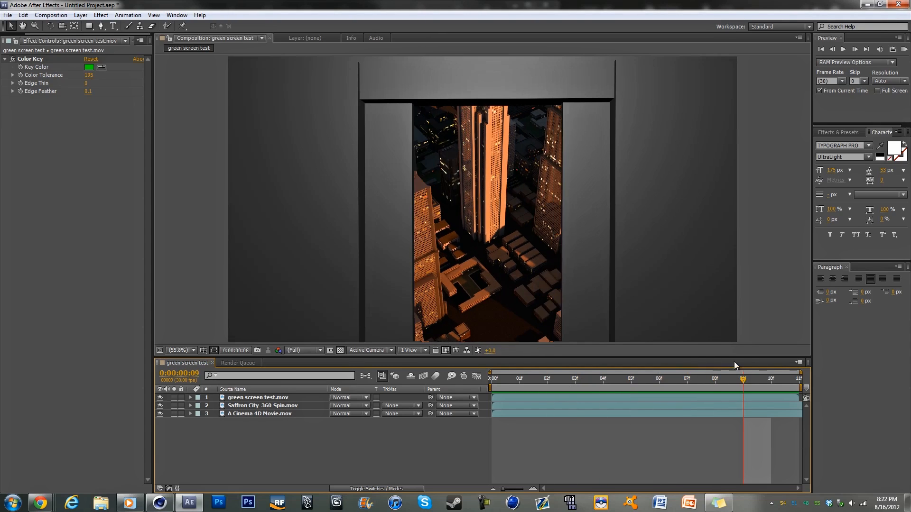
{"action": "left_click", "coordinate": [715, 378]}
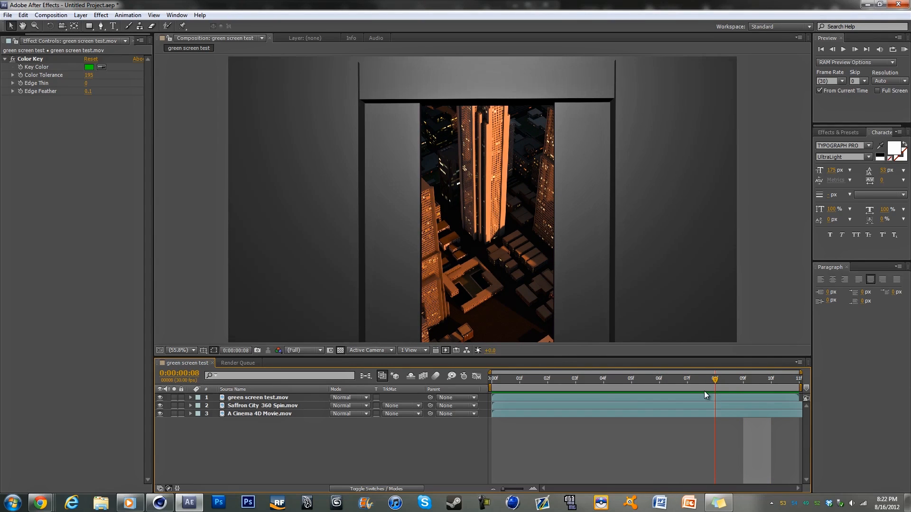
{"action": "left_click", "coordinate": [603, 378]}
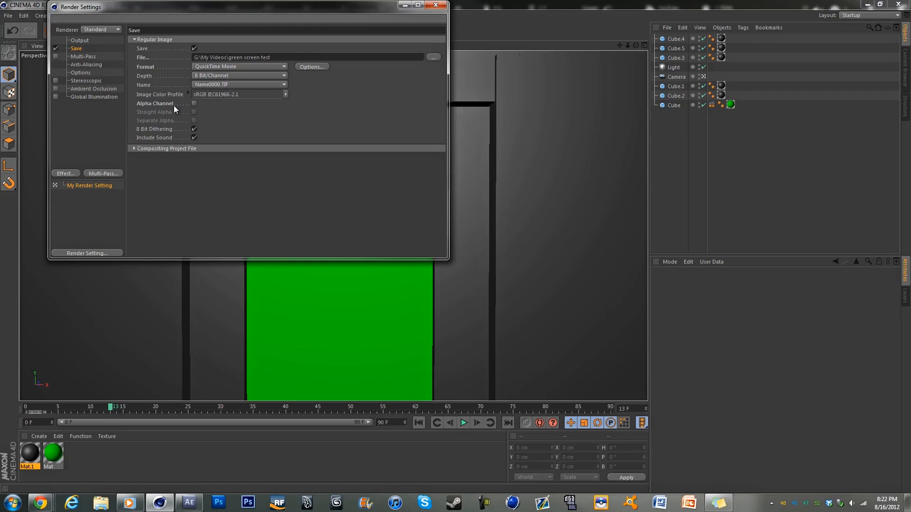
Tick Alpha Channel in the Render Settings Save options and close the window.
{"action": "left_click", "coordinate": [194, 103]}
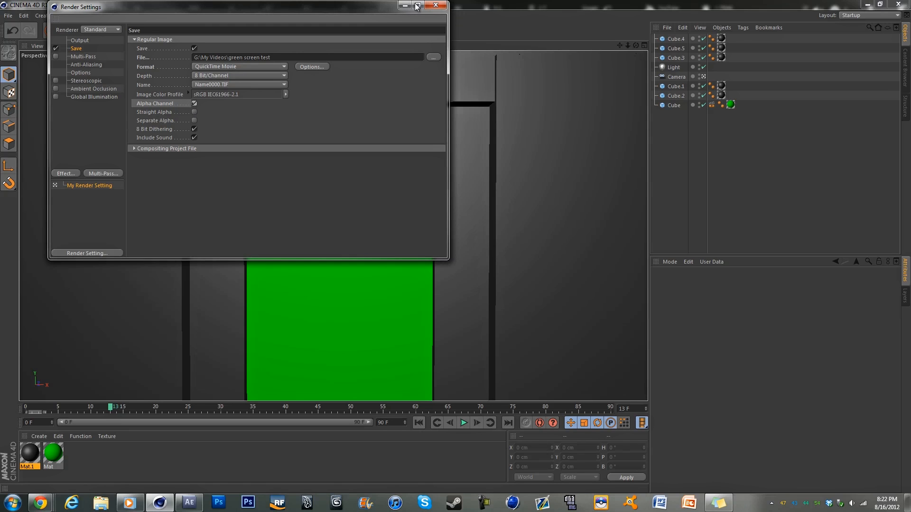
{"action": "left_click", "coordinate": [417, 6]}
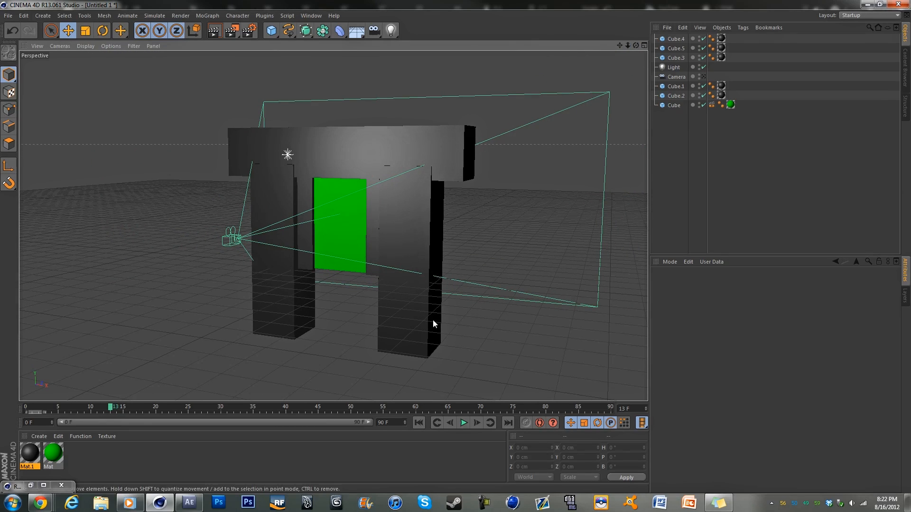
{"action": "mouse_move", "coordinate": [334, 179]}
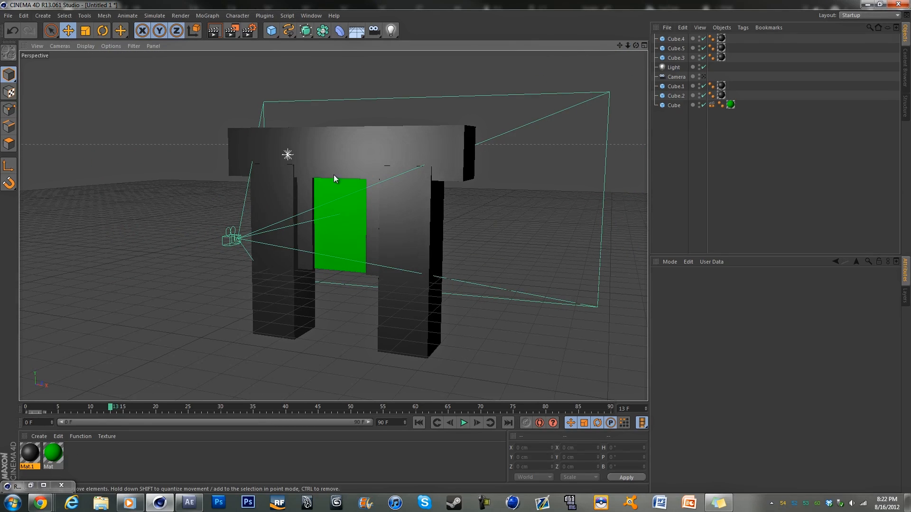
{"action": "mouse_move", "coordinate": [300, 277]}
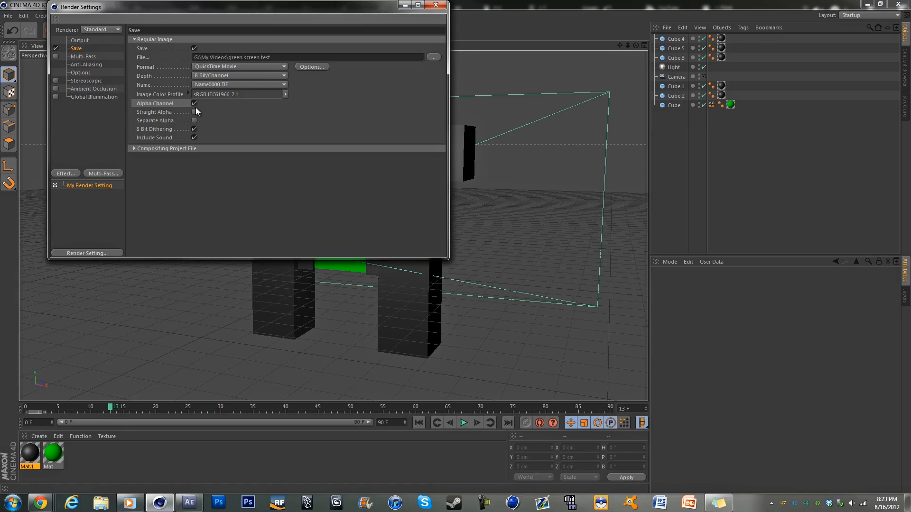
{"action": "left_click", "coordinate": [435, 6]}
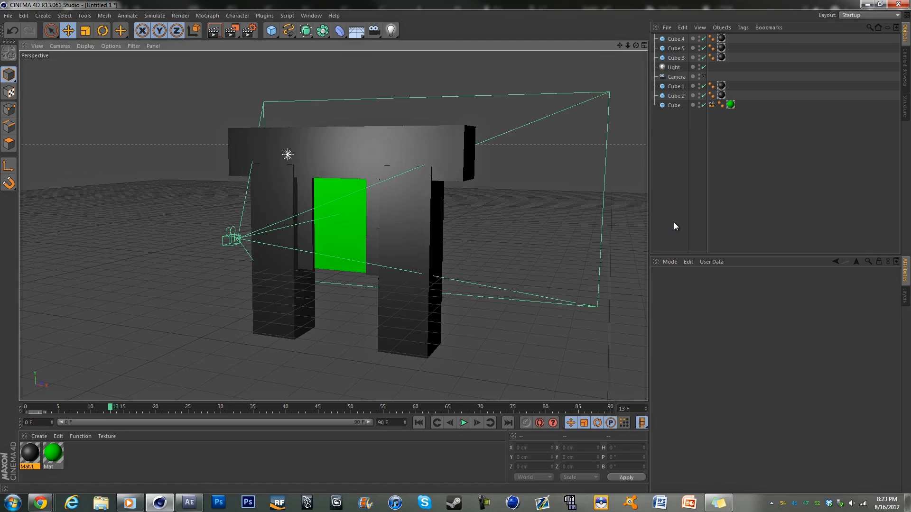
{"action": "mouse_move", "coordinate": [698, 228]}
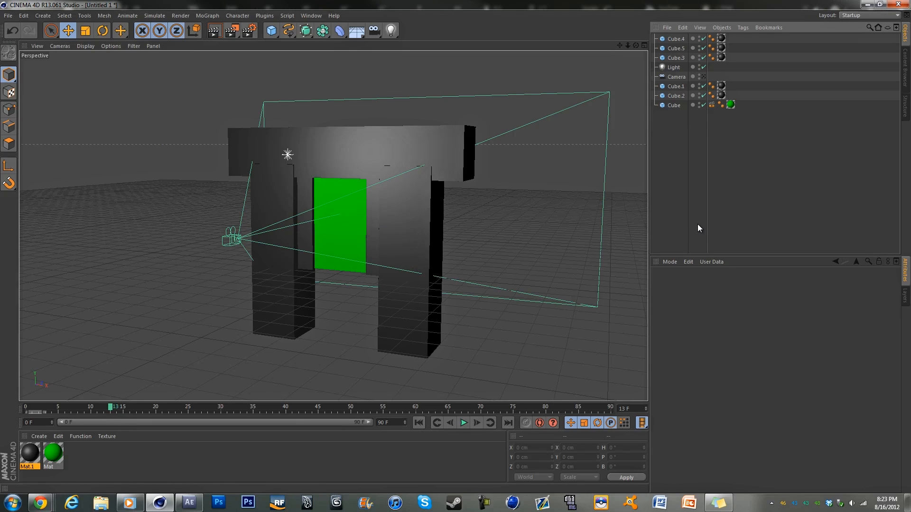
{"action": "mouse_move", "coordinate": [321, 31]}
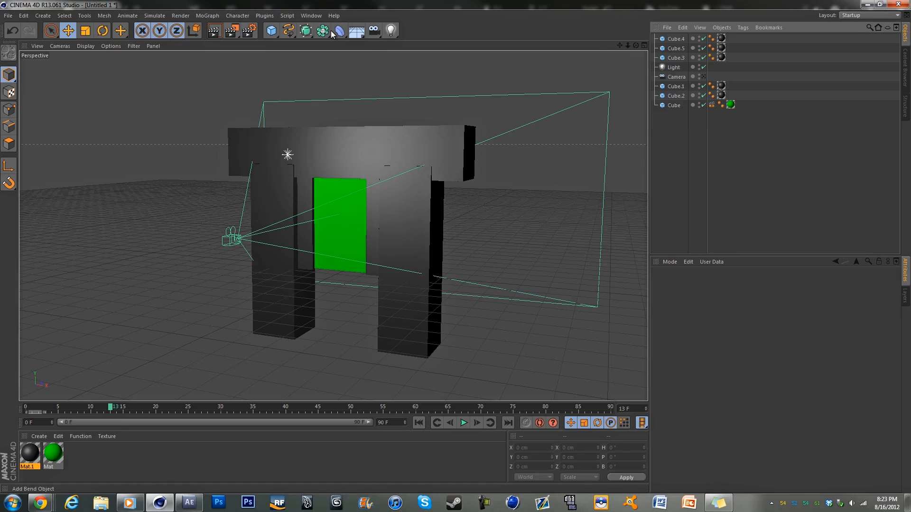
Add a Background object and apply the green Mat material to it.
{"action": "left_click", "coordinate": [372, 31]}
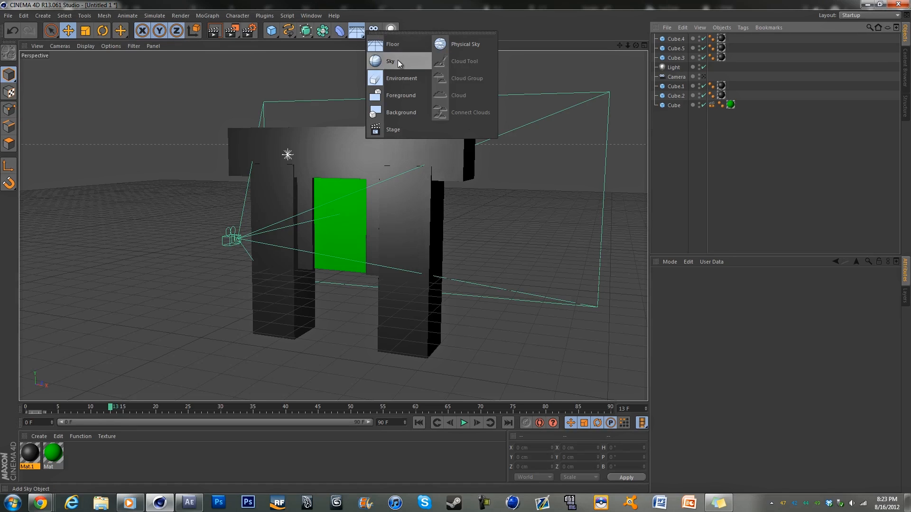
{"action": "left_click", "coordinate": [400, 112]}
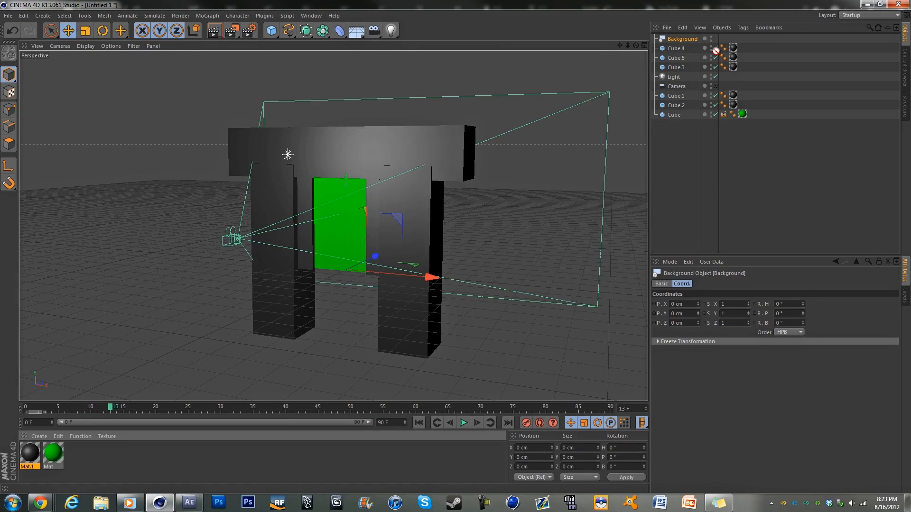
{"action": "left_click", "coordinate": [724, 48]}
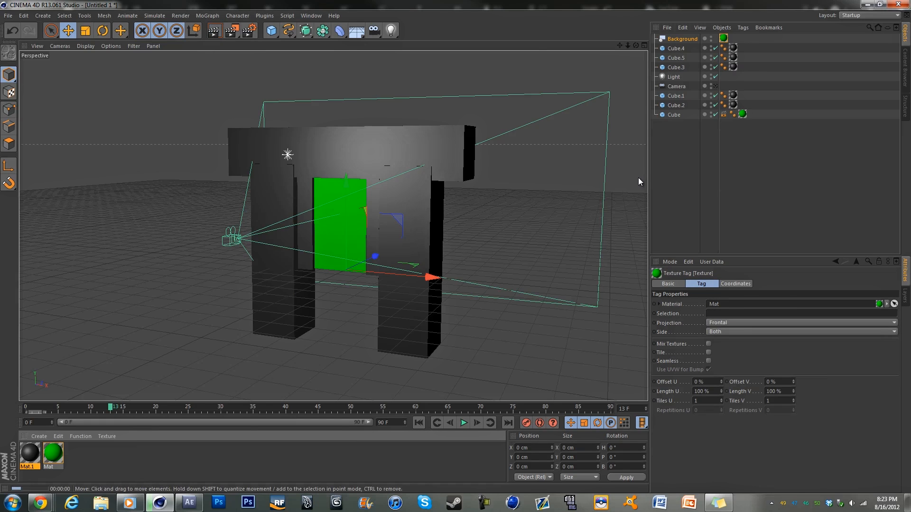
{"action": "left_click", "coordinate": [682, 39]}
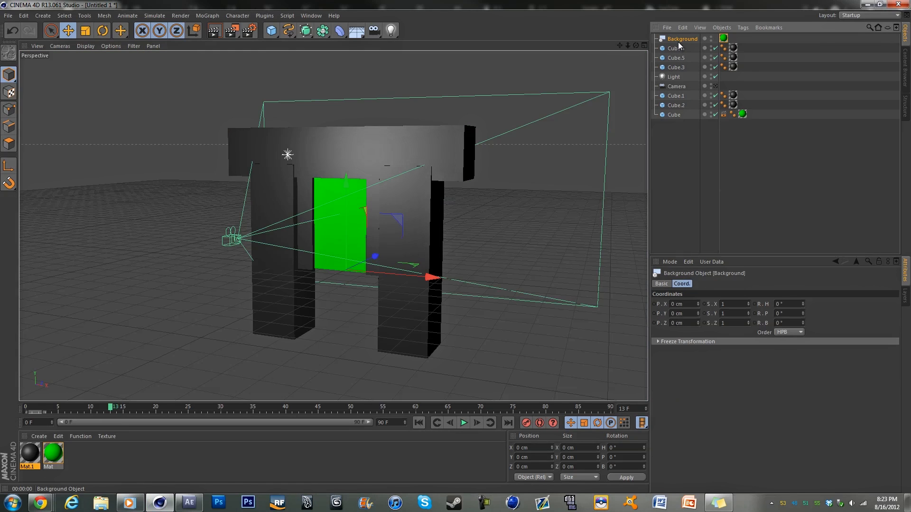